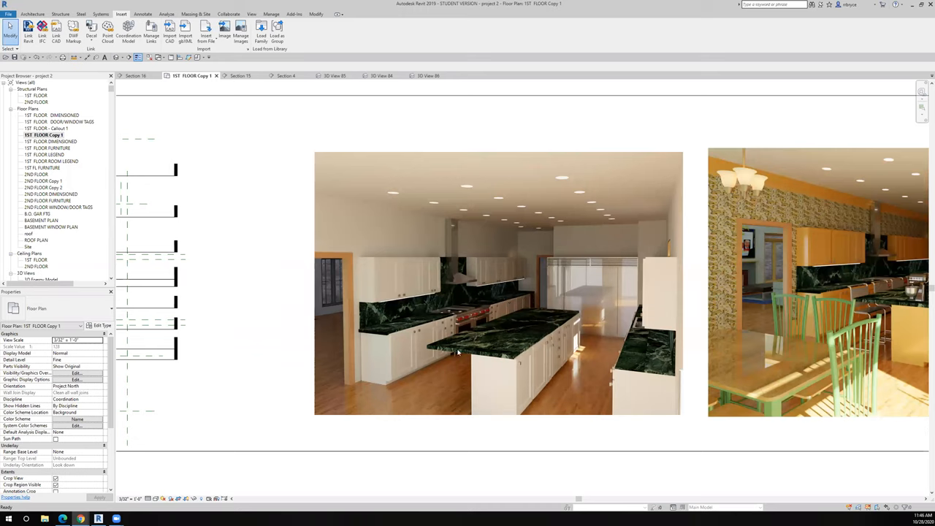
mouse_move(460, 342)
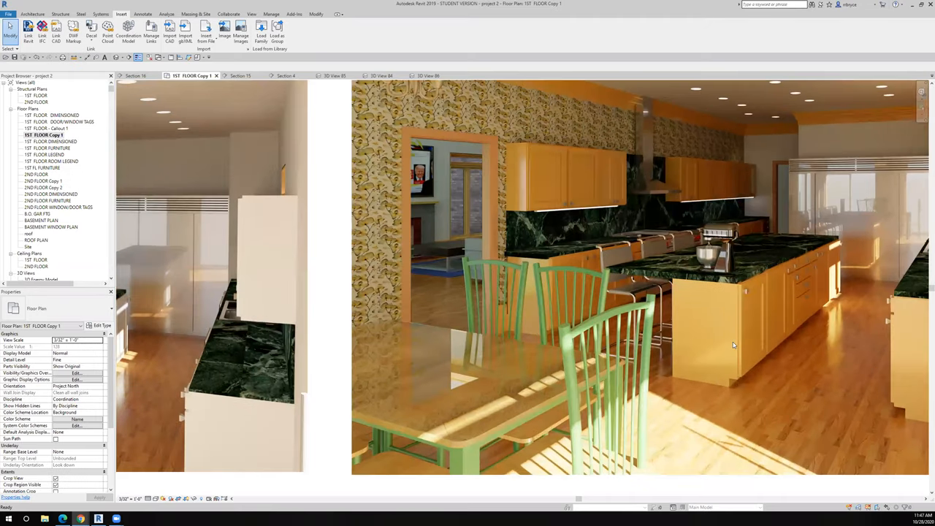
mouse_move(717, 335)
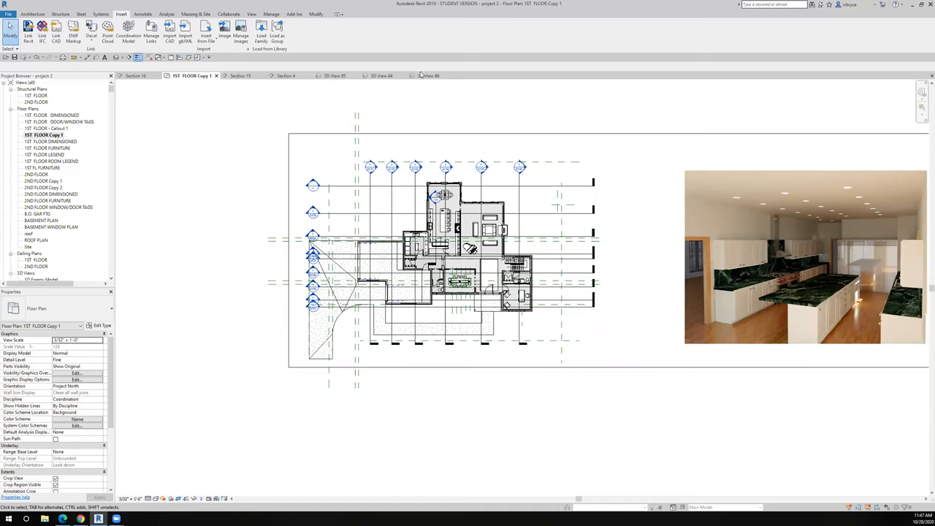
Review the island base cabinet's type parameters in the 3D kitchen view and close them unchanged.
left_click(424, 76)
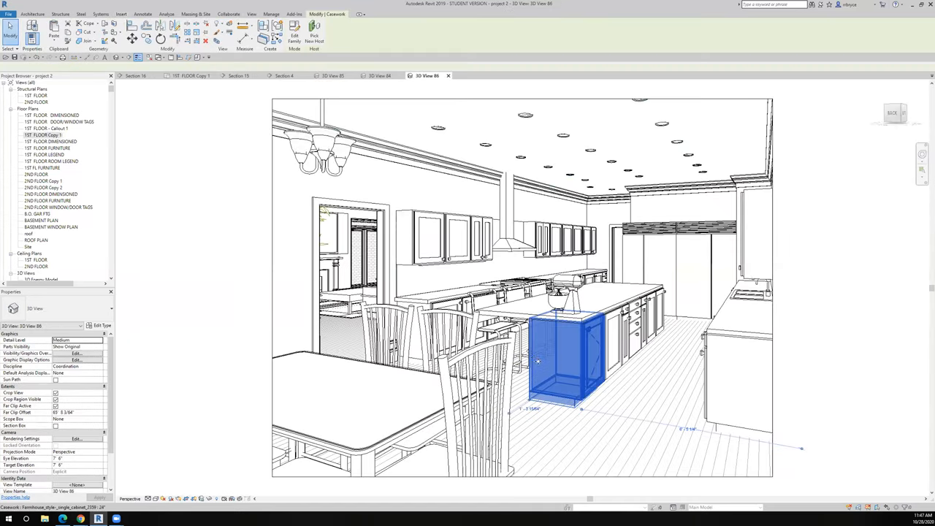
left_click(563, 359)
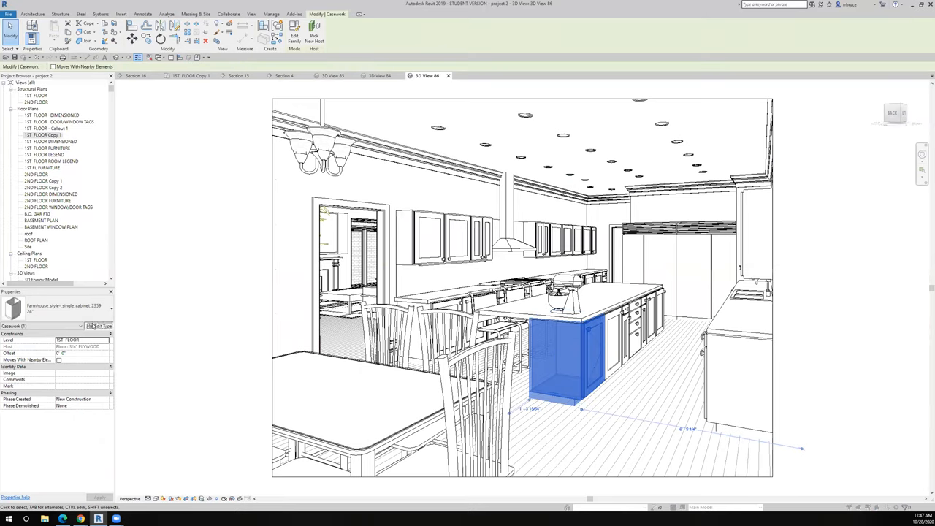
left_click(99, 325)
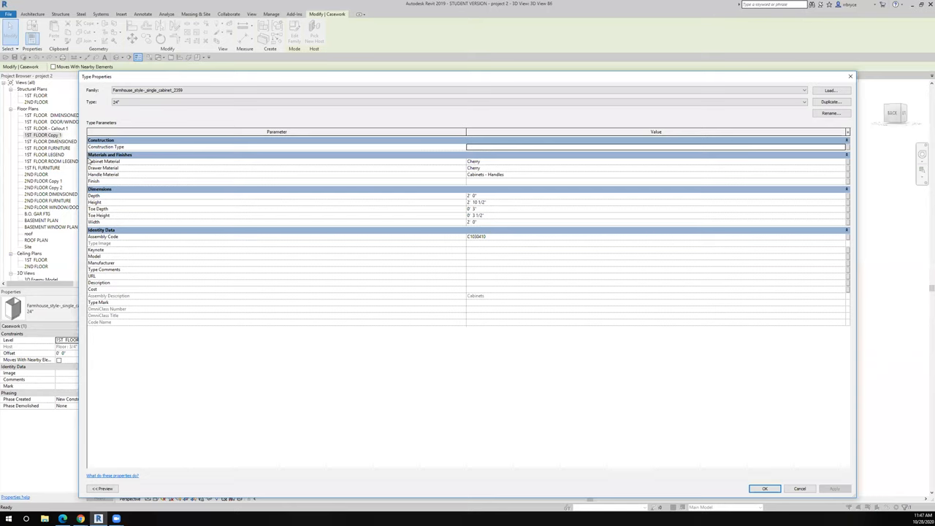
mouse_move(527, 167)
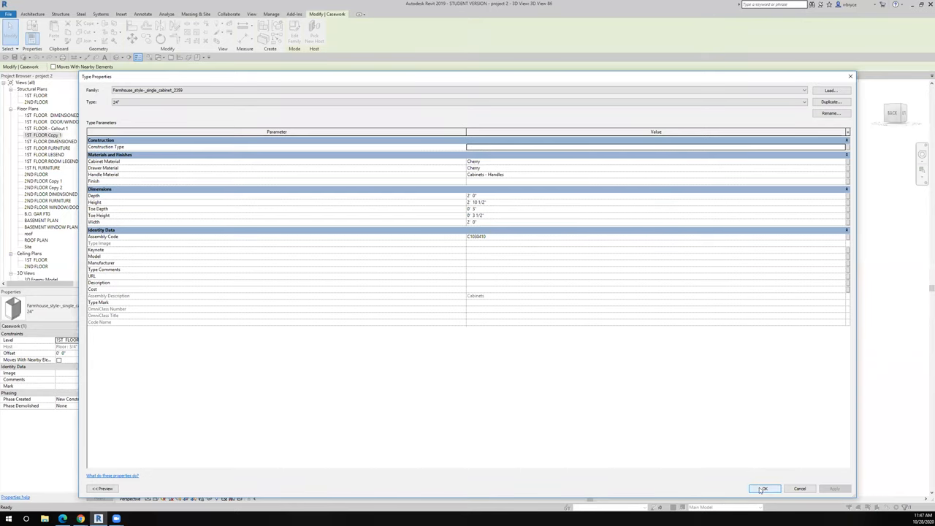
left_click(766, 488)
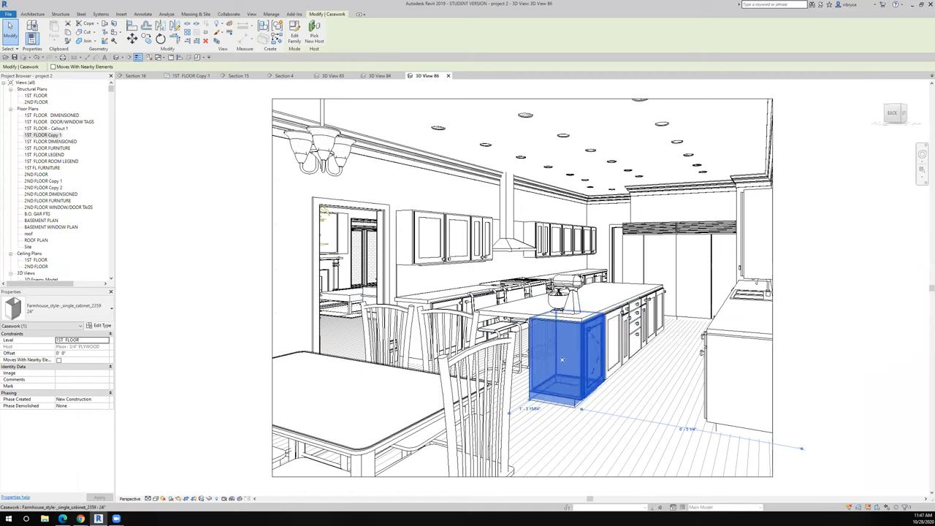
mouse_move(579, 356)
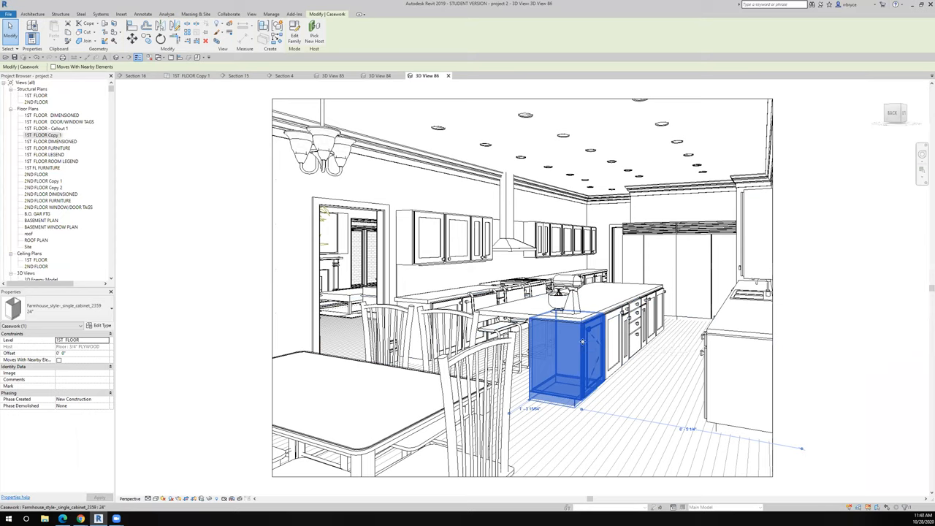
mouse_move(576, 339)
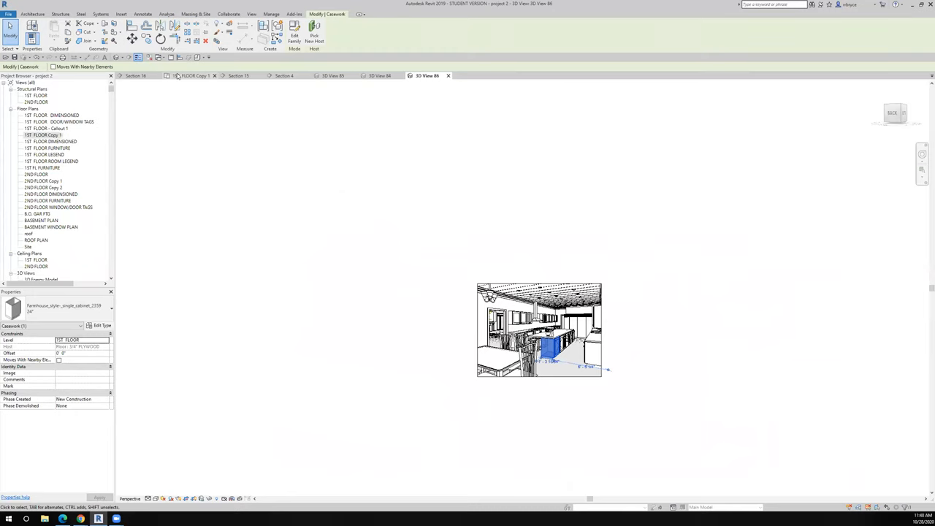
left_click(197, 76)
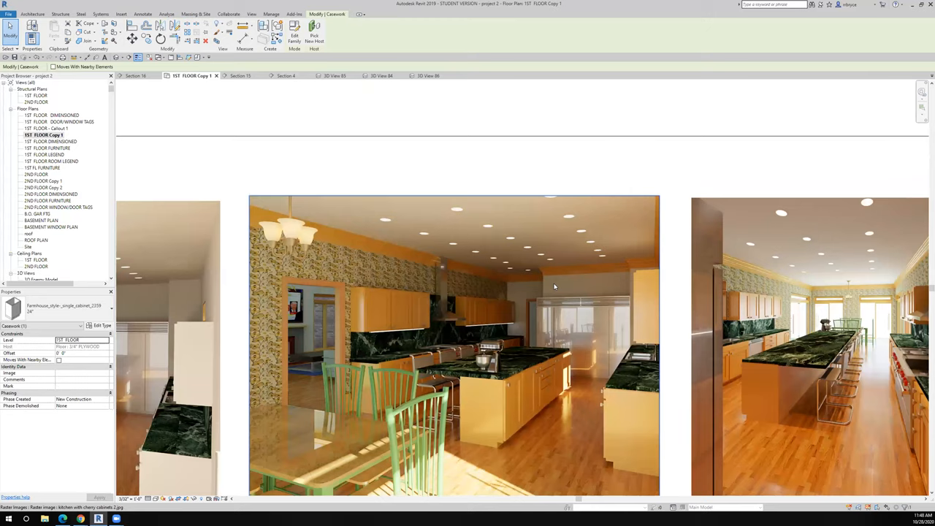
mouse_move(547, 271)
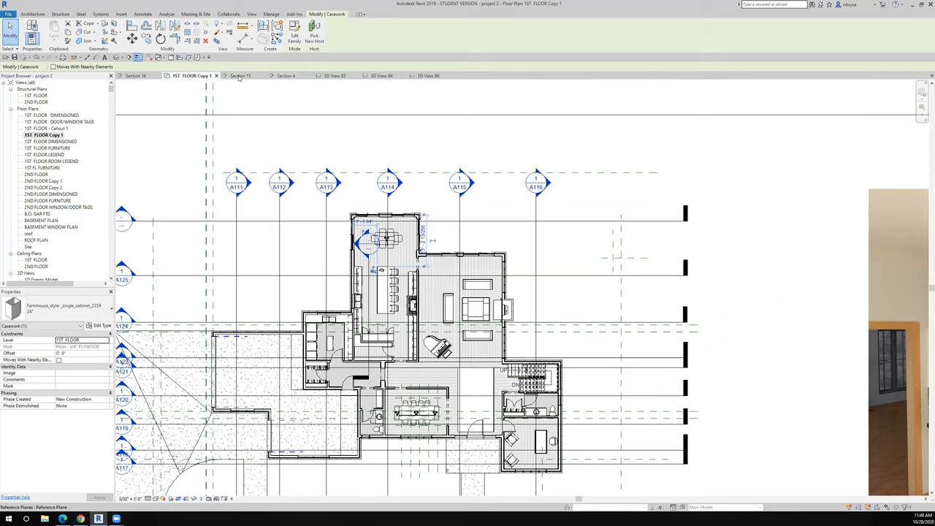
left_click(429, 76)
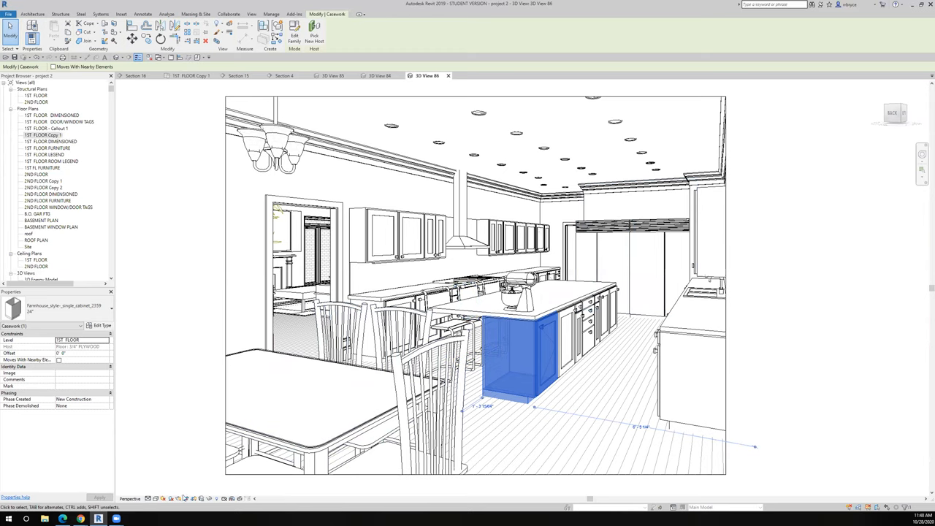
Set the 3D kitchen view's visual style to Realistic and zoom toward the wallpapered wall.
left_click(149, 498)
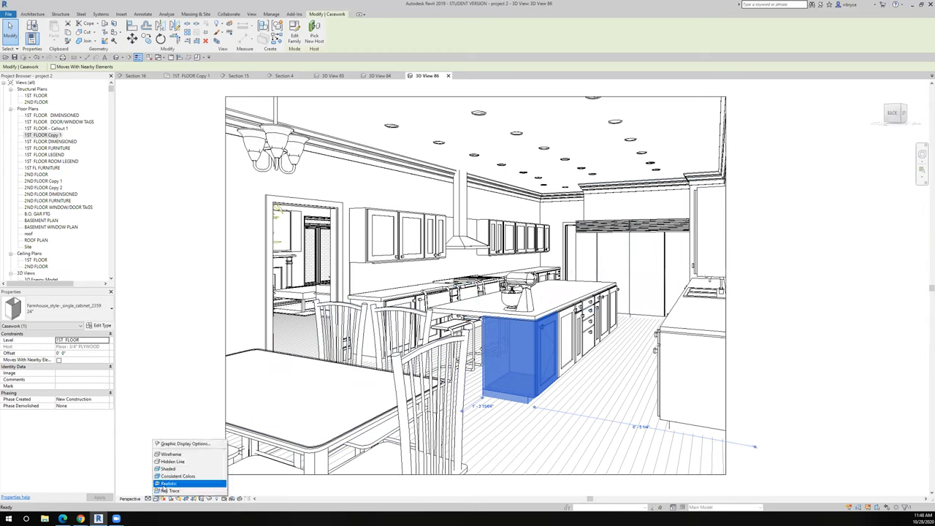
left_click(169, 481)
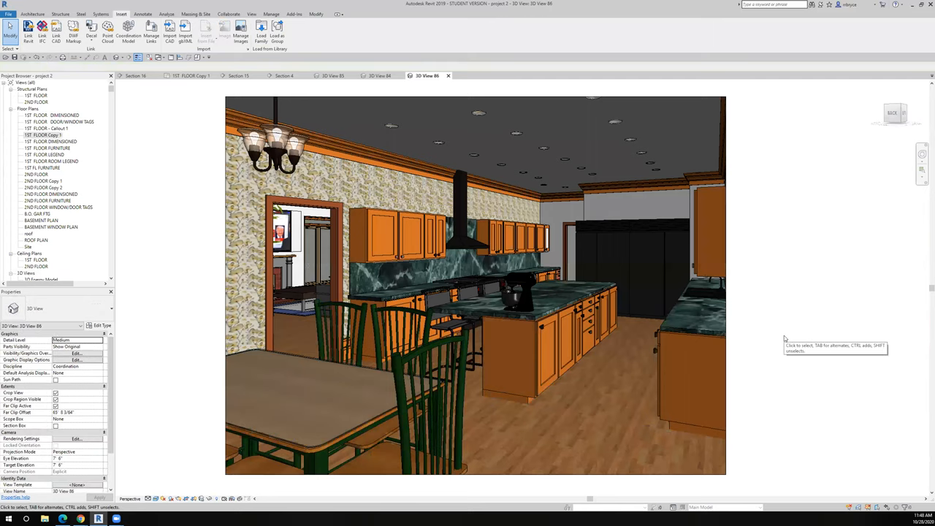
left_click(620, 226)
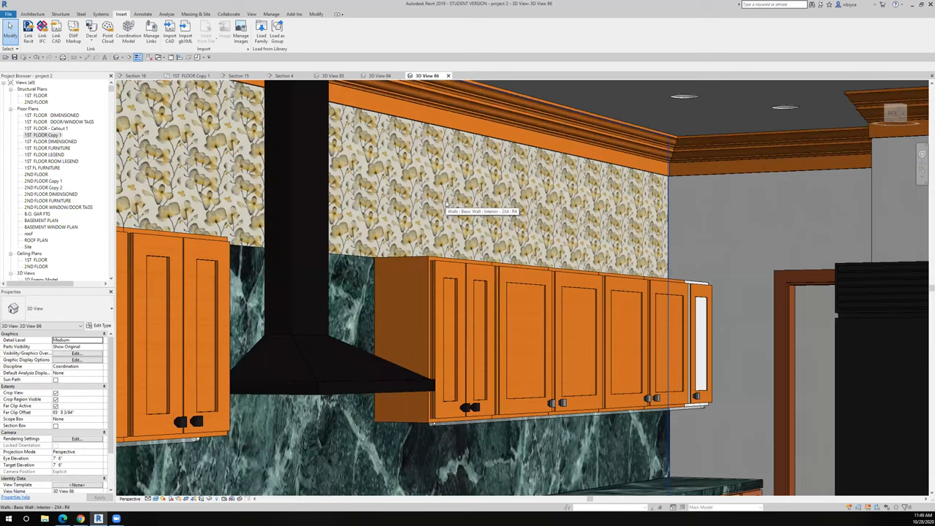
mouse_move(445, 202)
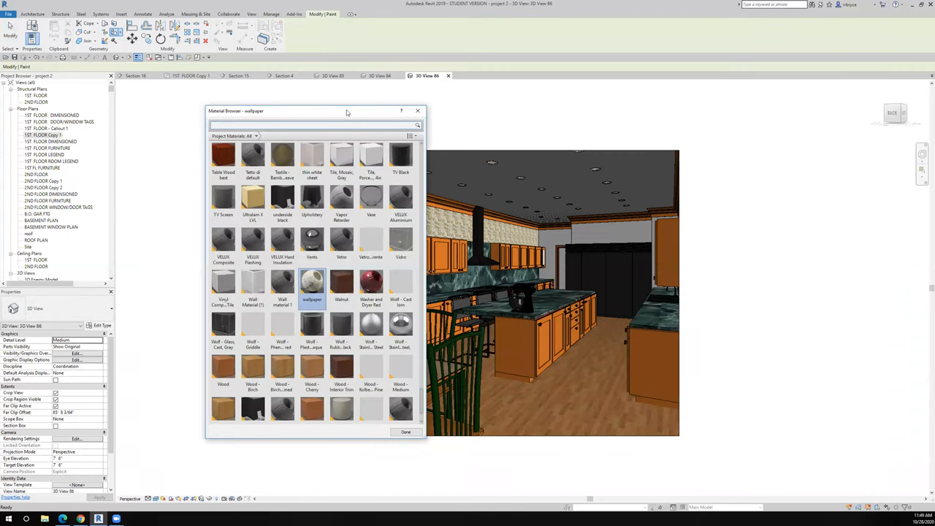
mouse_move(312, 285)
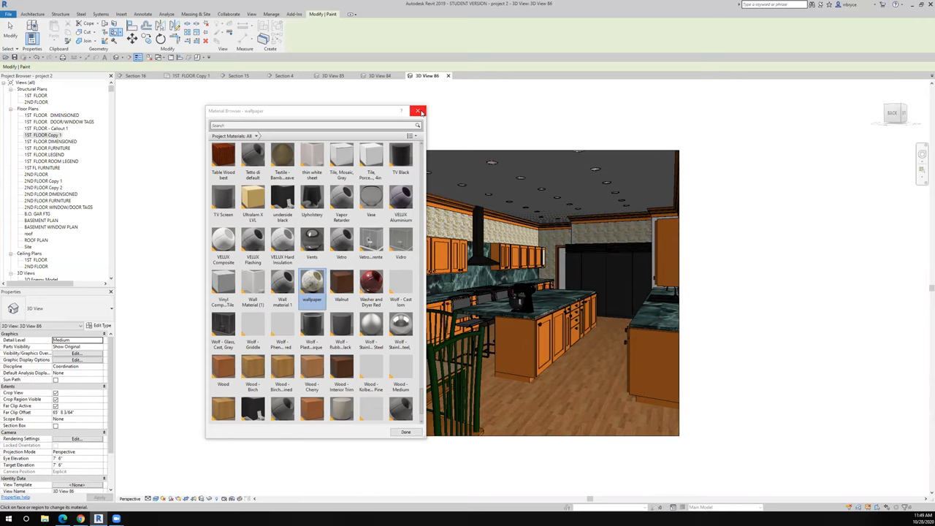
Close the Material Browser showing the wallpaper material and return to the realistic kitchen view.
left_click(418, 111)
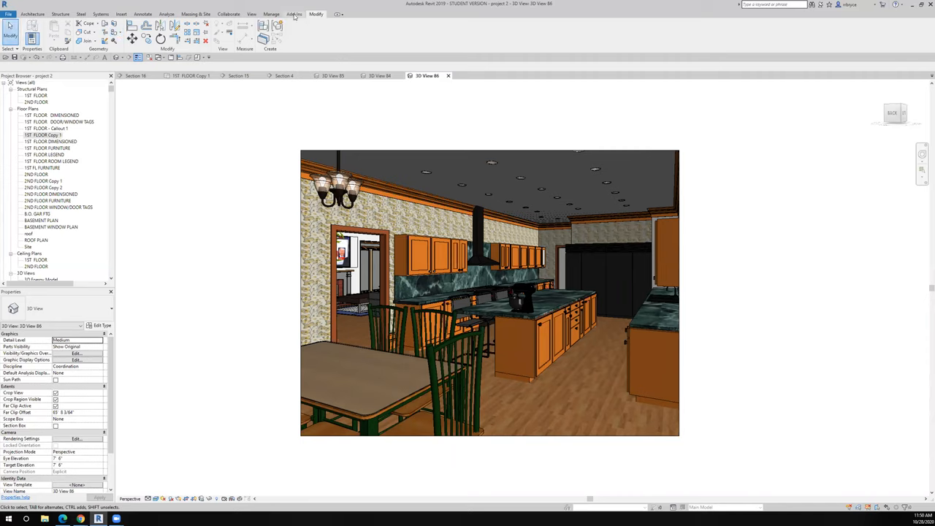
left_click(294, 15)
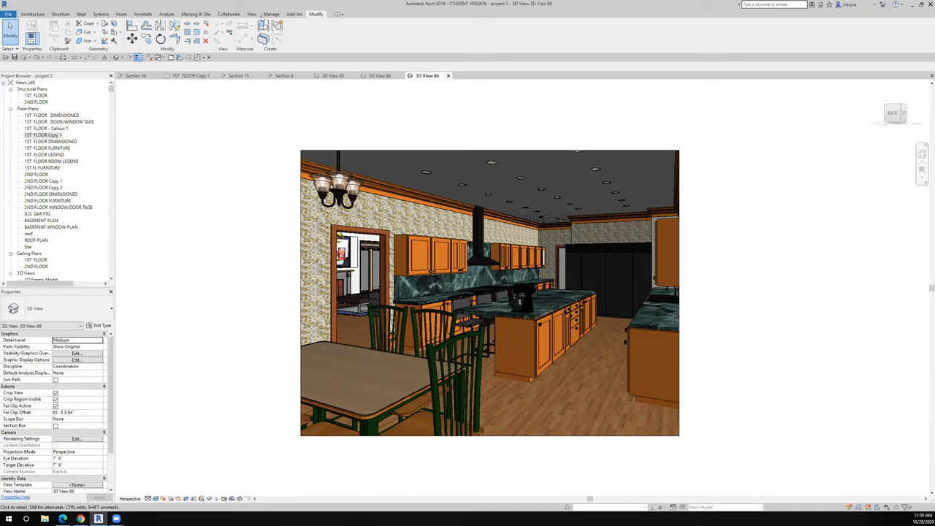
Open the wallpaper material's Appearance settings from Manage > Materials.
left_click(268, 13)
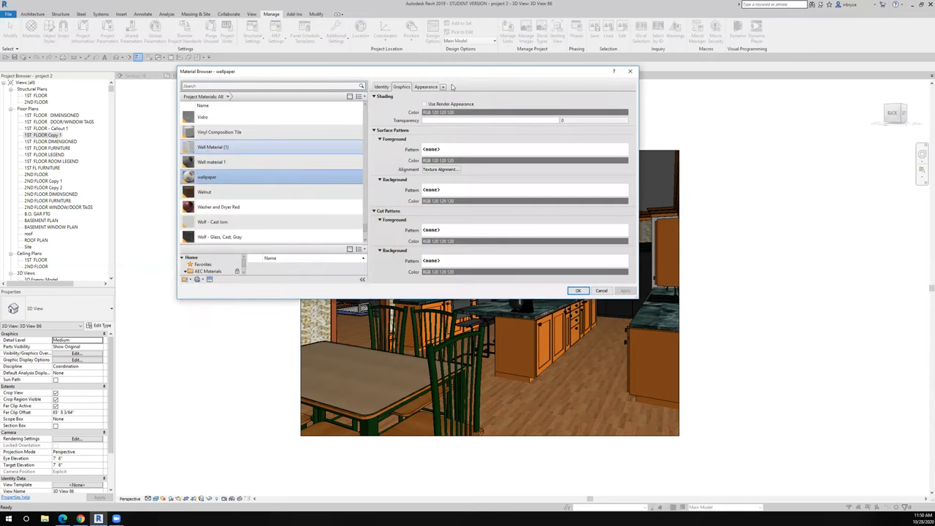
left_click(427, 86)
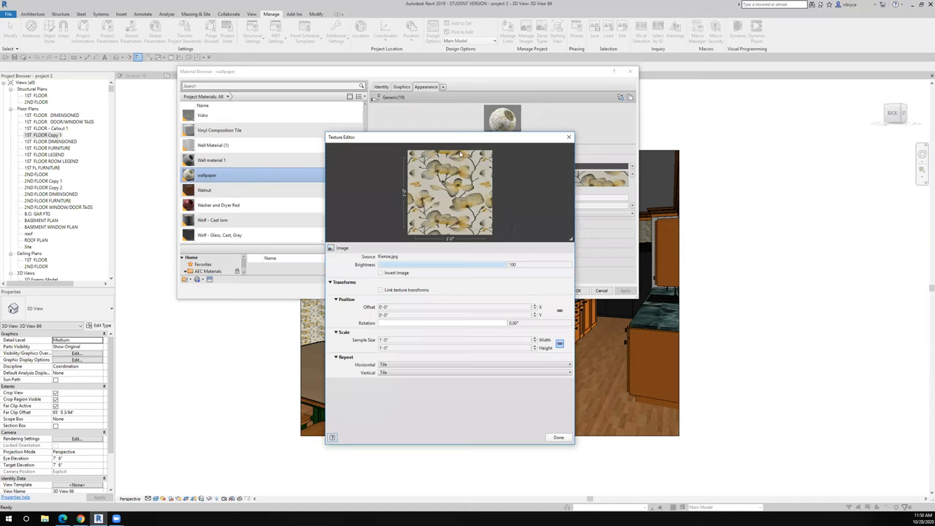
mouse_move(483, 252)
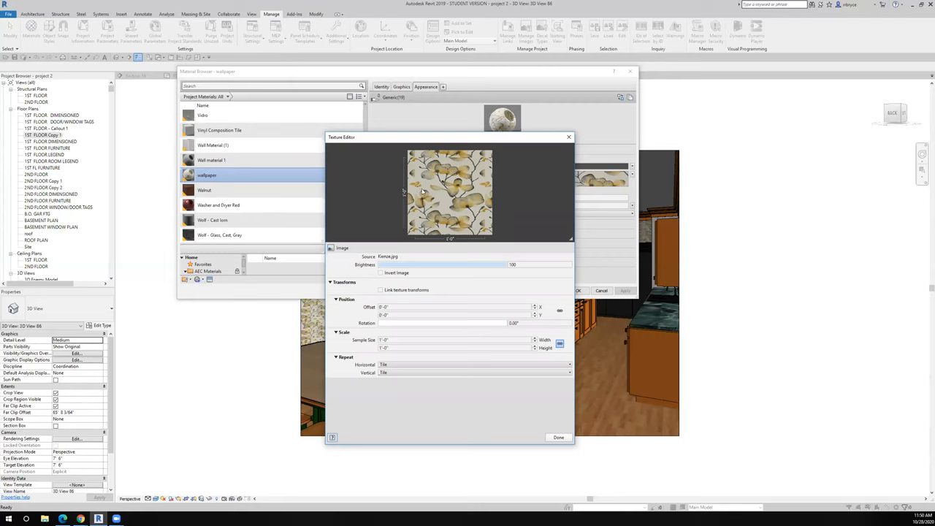
mouse_move(424, 193)
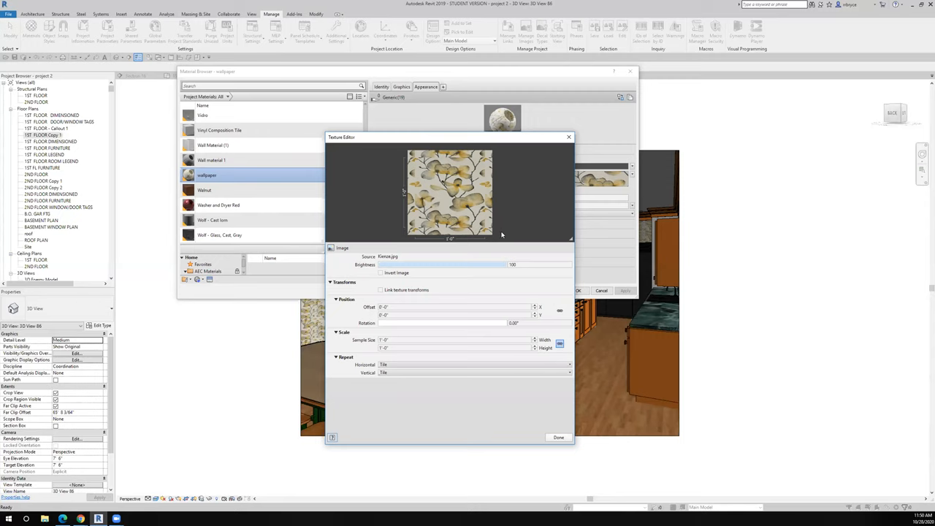
mouse_move(402, 231)
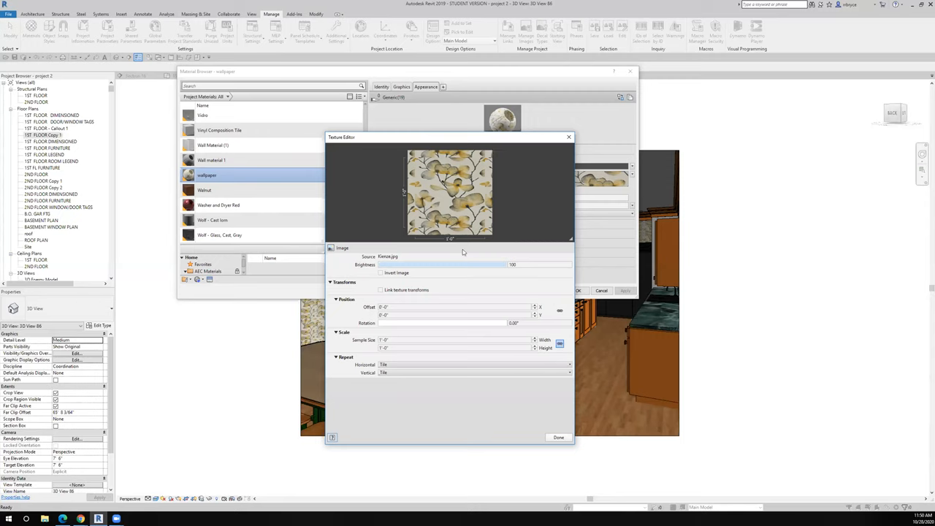
mouse_move(450, 219)
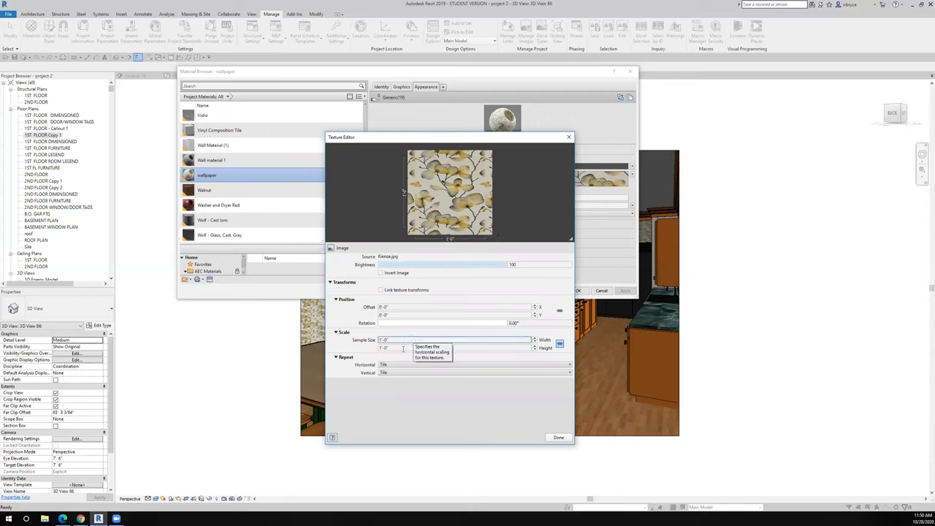
mouse_move(403, 348)
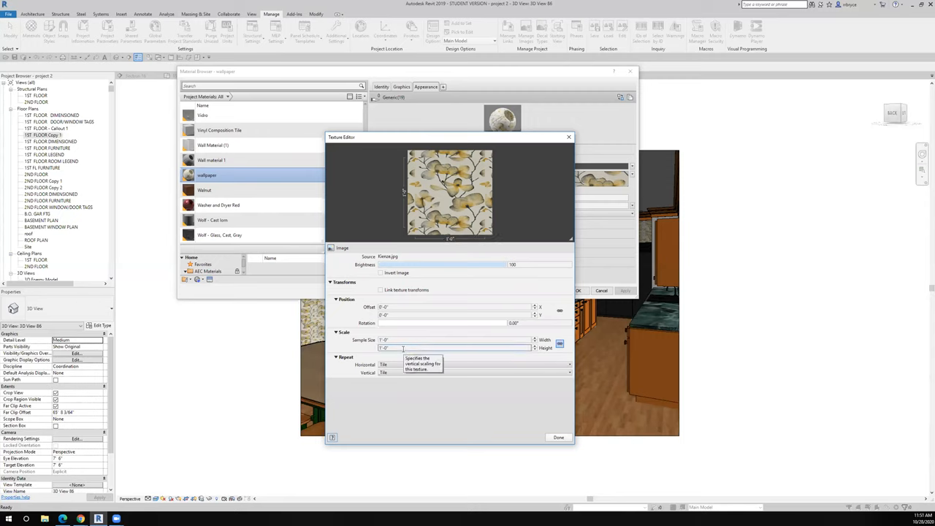
mouse_move(485, 187)
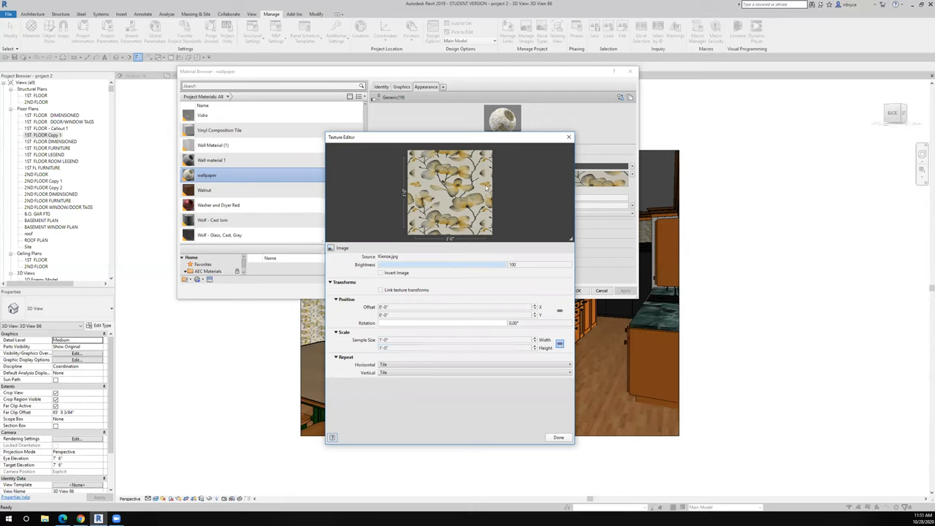
mouse_move(453, 199)
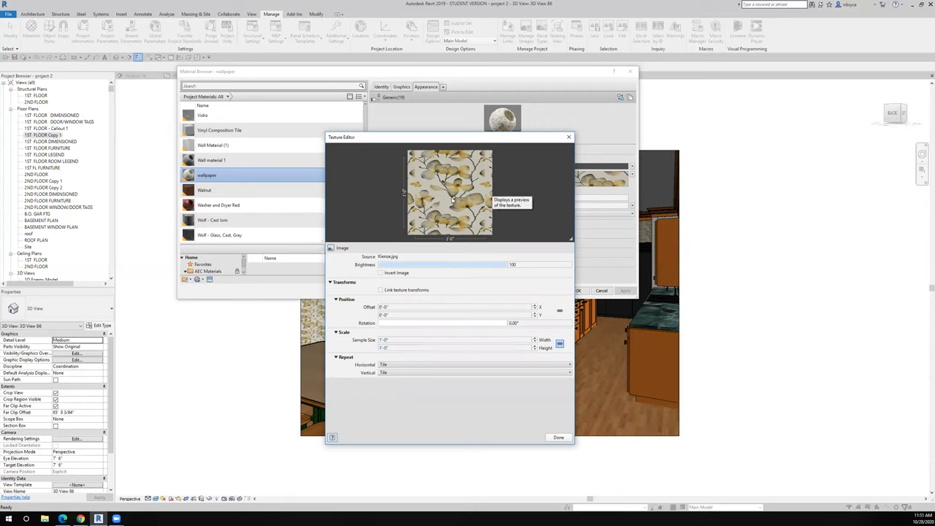
mouse_move(559, 437)
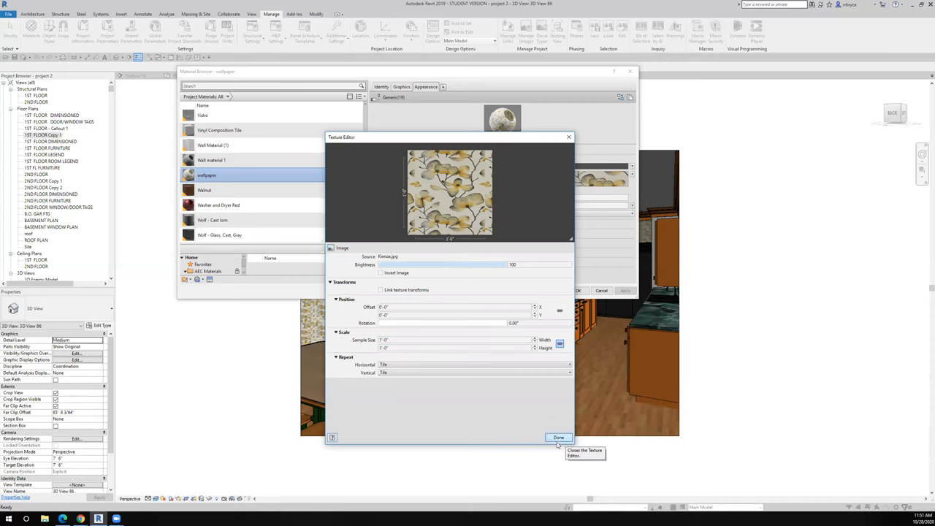
Leave the wallpaper Texture Editor and bring up the image file picker.
left_click(558, 437)
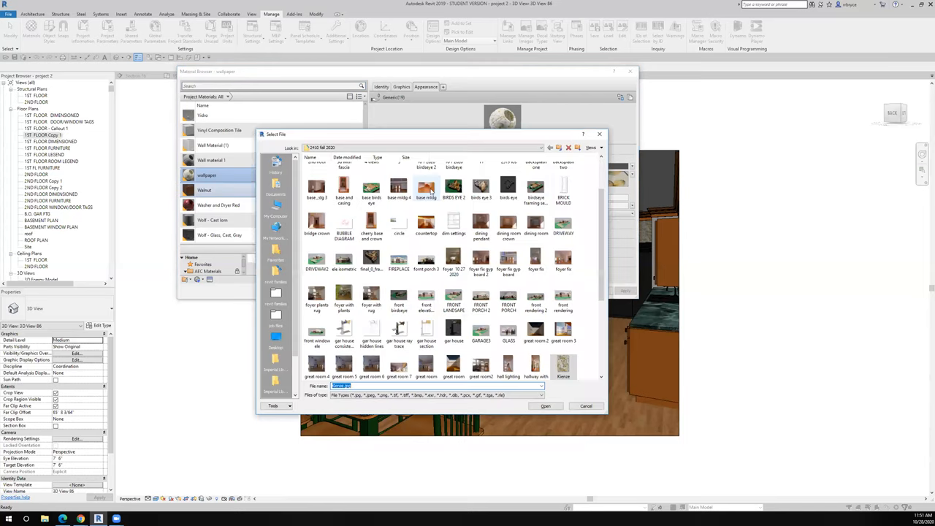
Choose the floral wallpaper image file and load it into the texture.
scroll("down", 3)
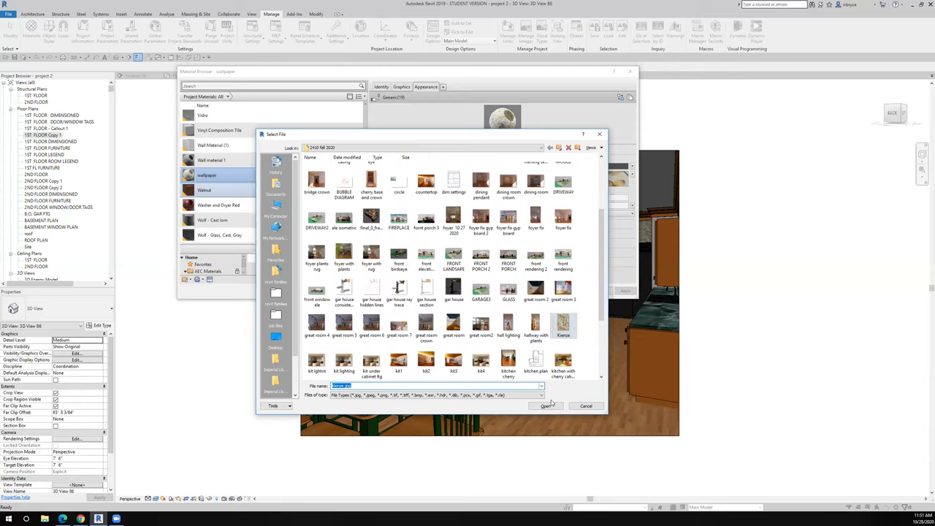
left_click(544, 406)
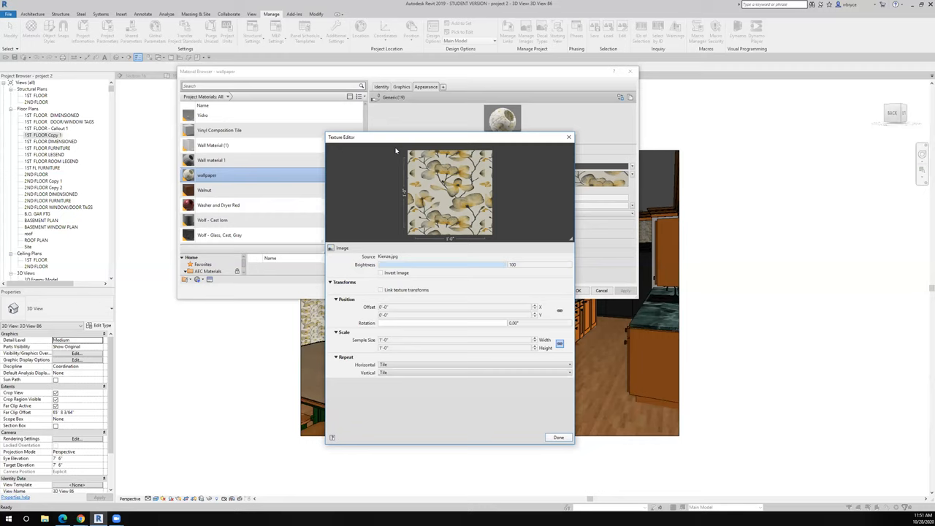
mouse_move(500, 225)
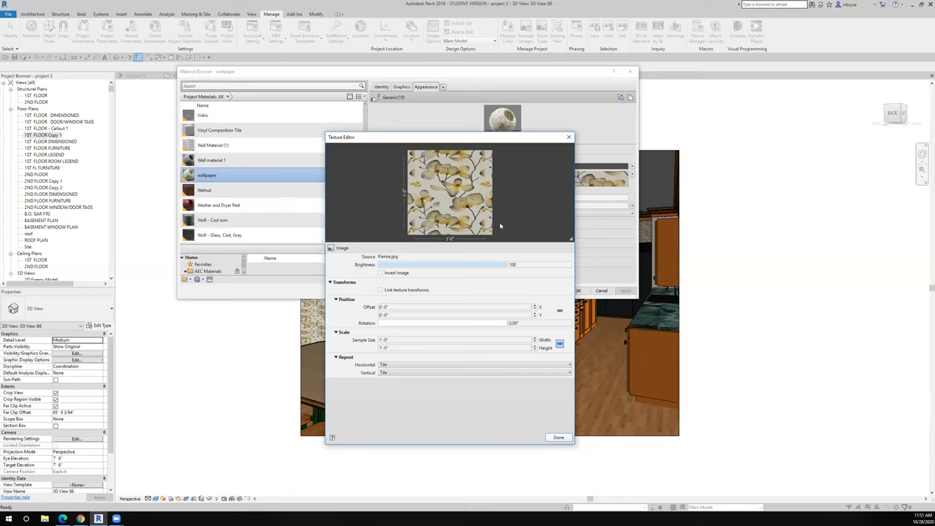
mouse_move(446, 178)
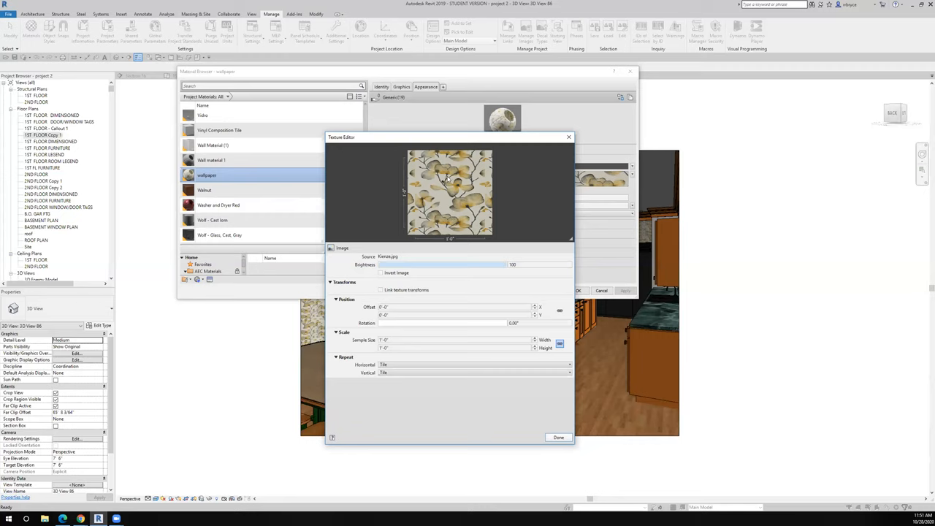
mouse_move(447, 178)
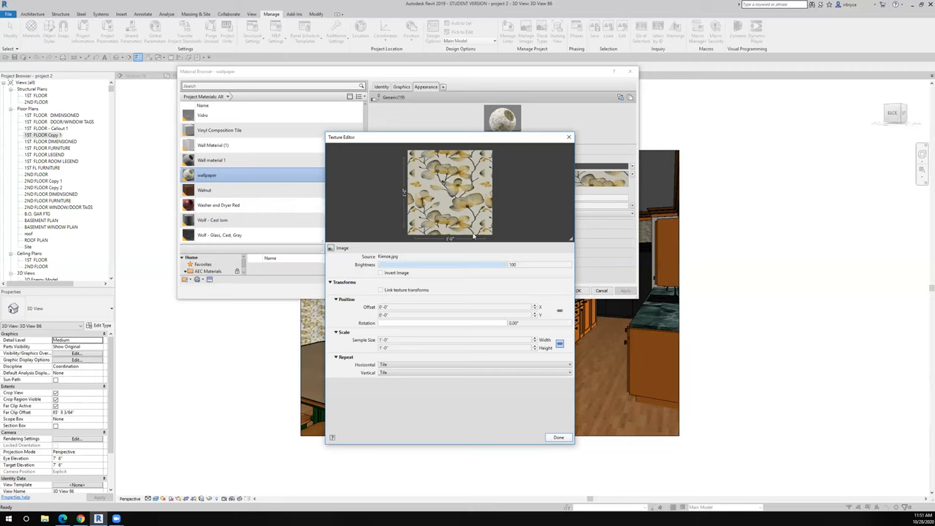
mouse_move(433, 198)
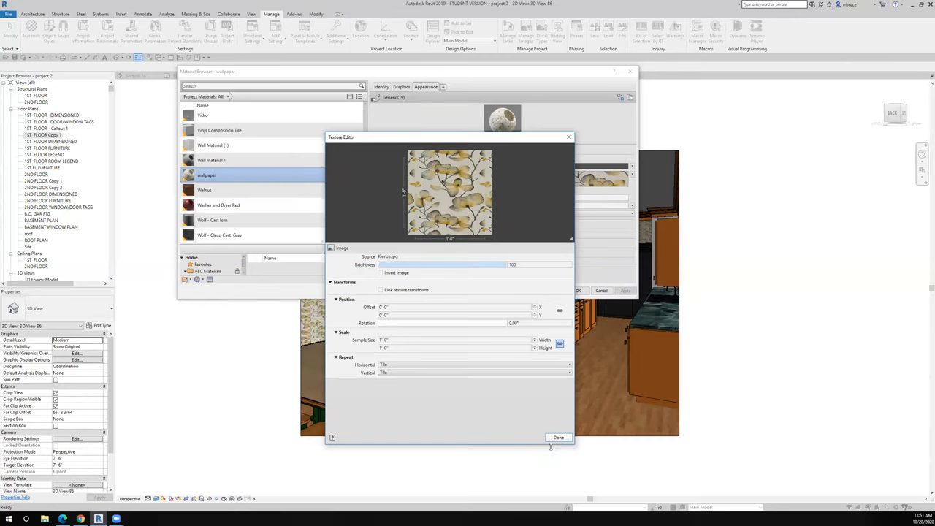
Finish the wallpaper texture edits and apply the material changes, closing the Material Browser.
left_click(559, 438)
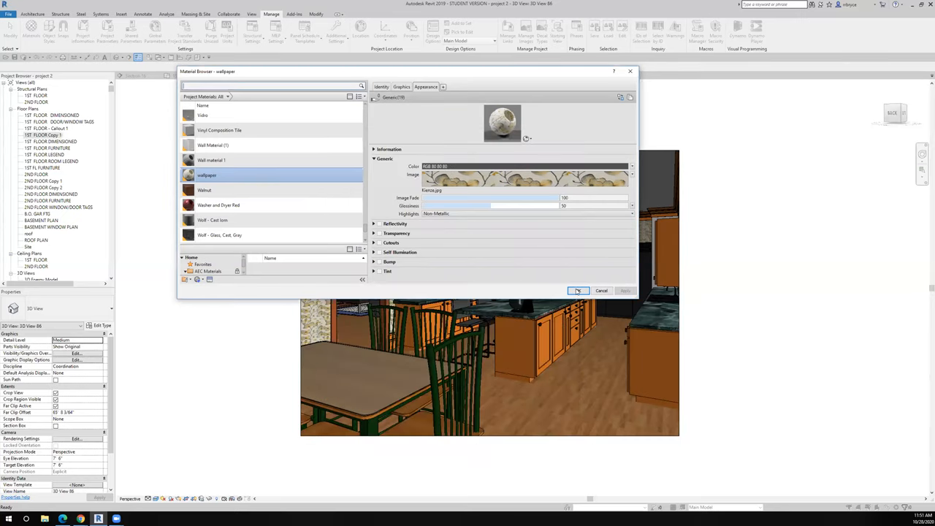
left_click(579, 290)
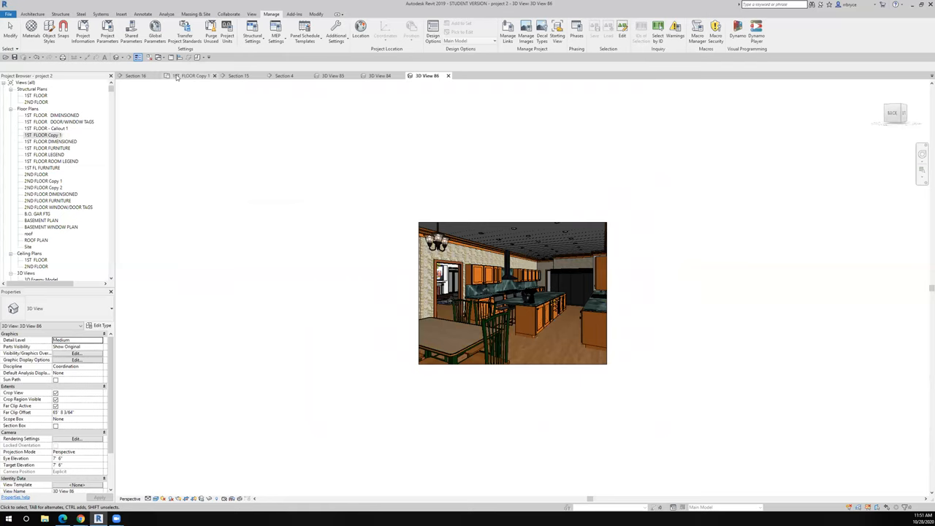
Review the kitchen wall in Section 19, then show the 1ST FLOOR Copy 1 plan.
left_click(192, 76)
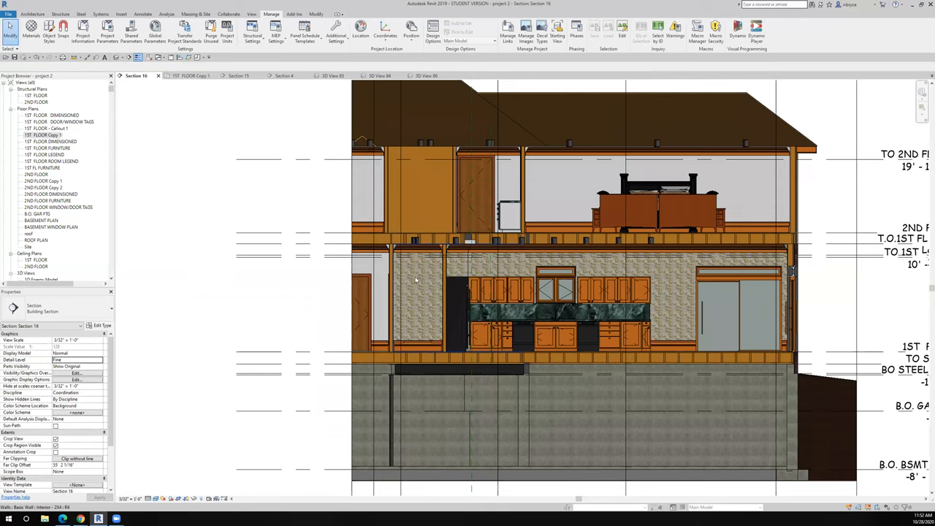
mouse_move(427, 287)
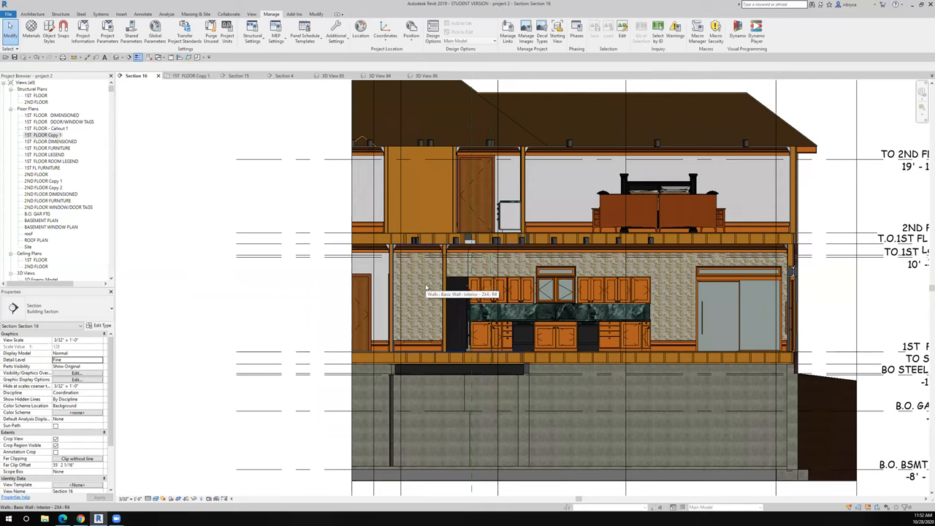
mouse_move(430, 282)
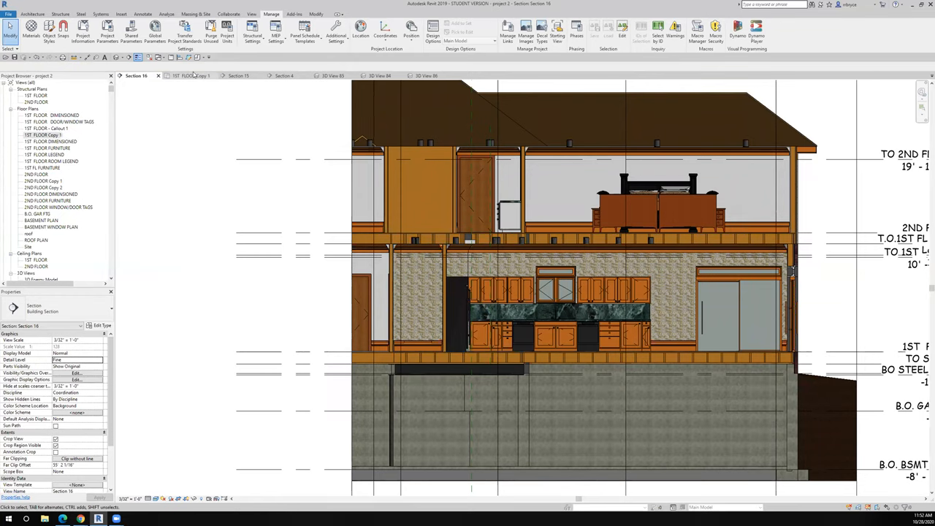
left_click(190, 76)
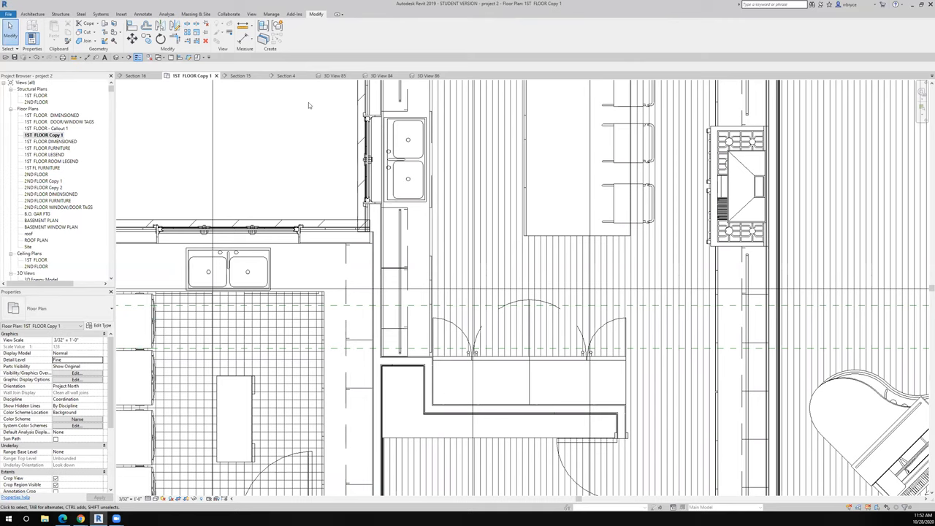
Return to Section 19 showing the wallpapered kitchen wall between the cabinets.
left_click(132, 76)
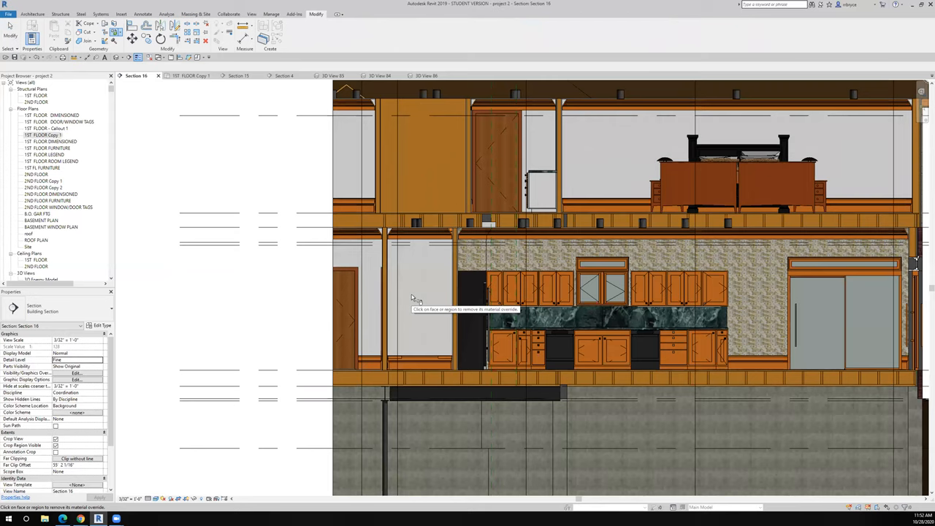
mouse_move(436, 302)
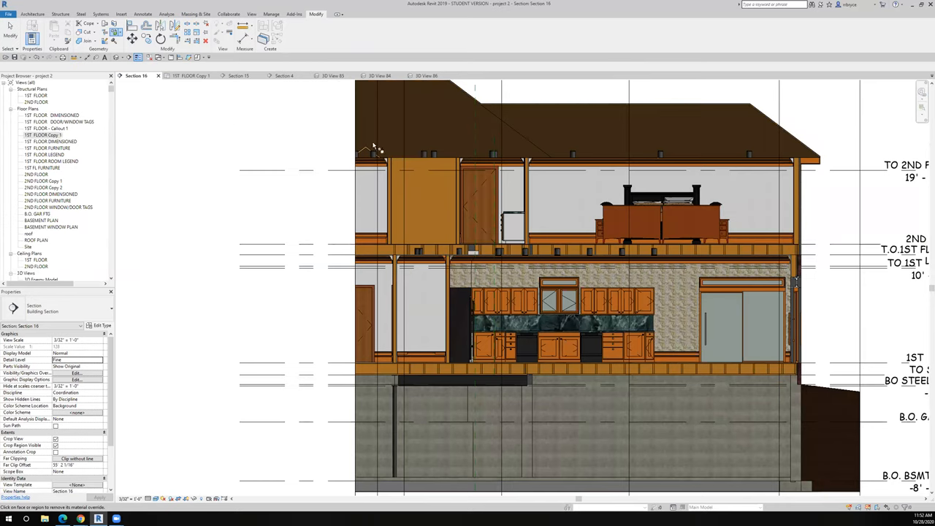
Show the first-floor plan, then the rendering of the wallpapered kitchen.
left_click(190, 76)
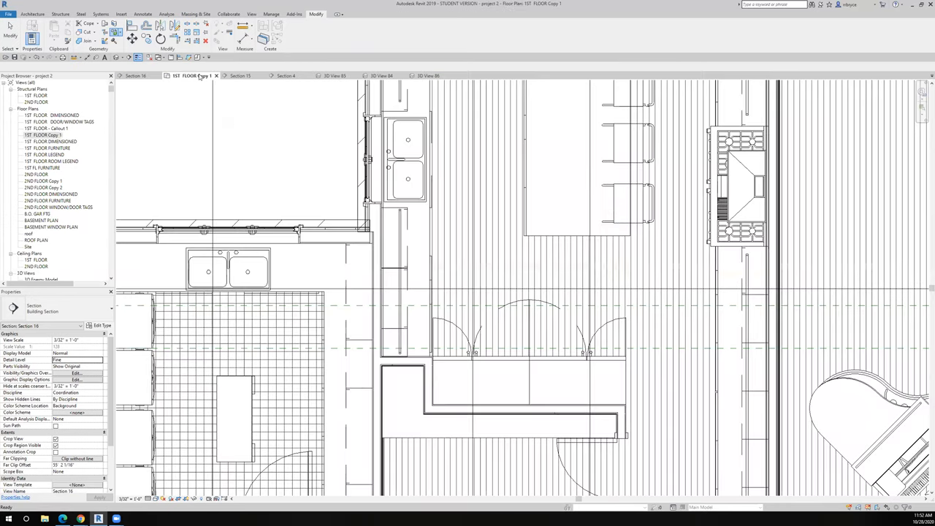
left_click(190, 76)
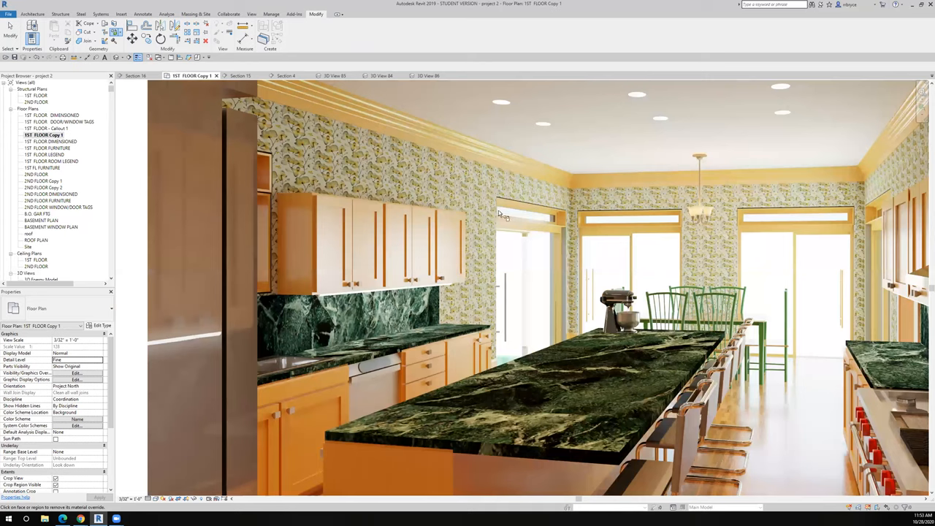
mouse_move(830, 214)
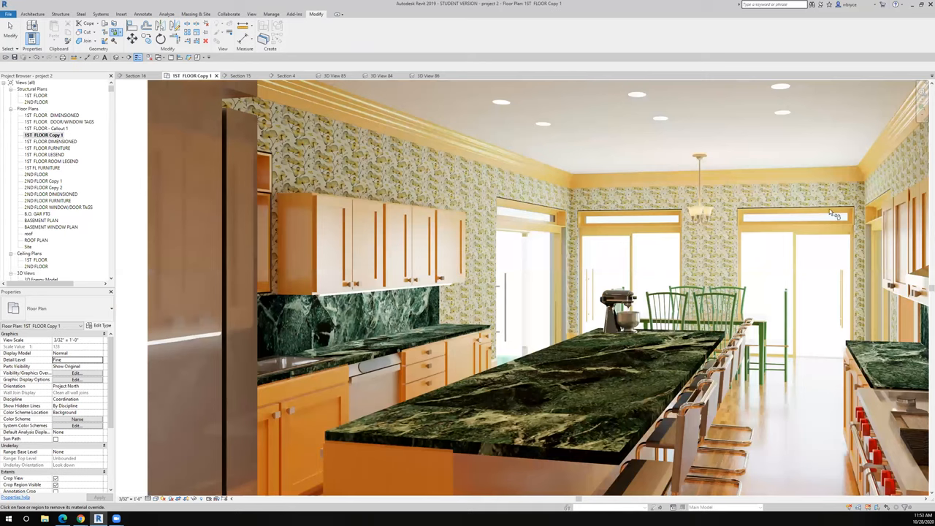
mouse_move(737, 224)
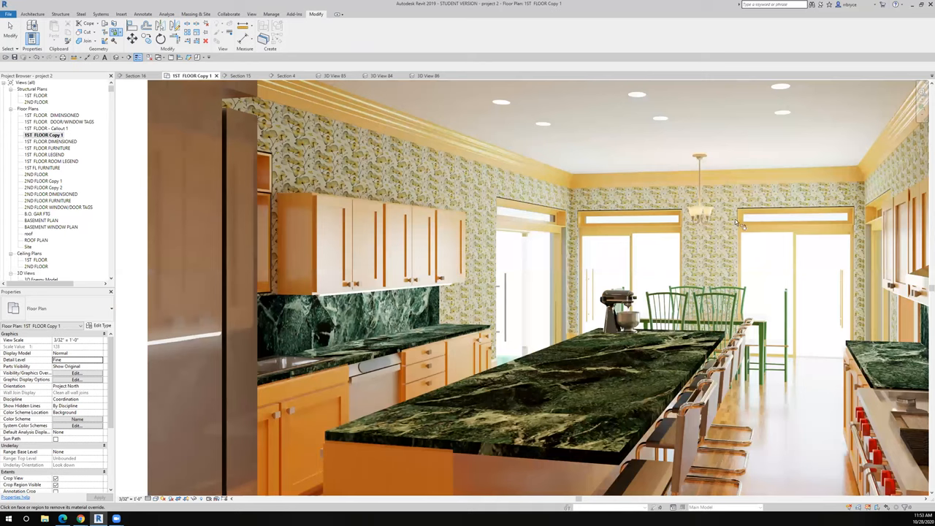
mouse_move(754, 213)
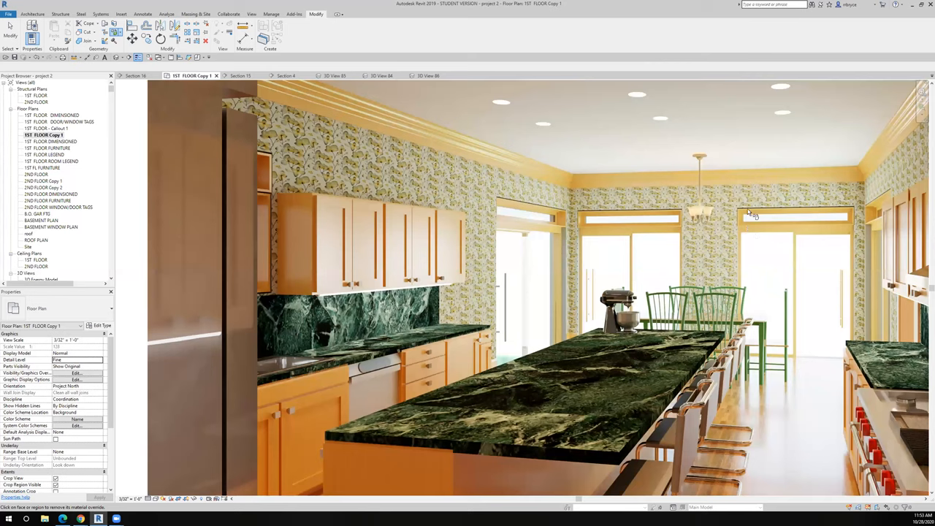
mouse_move(754, 222)
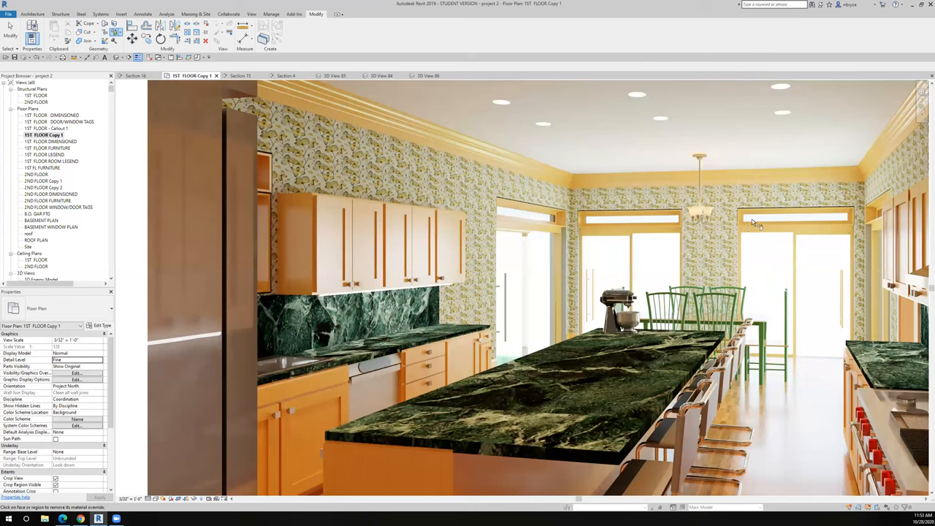
mouse_move(655, 224)
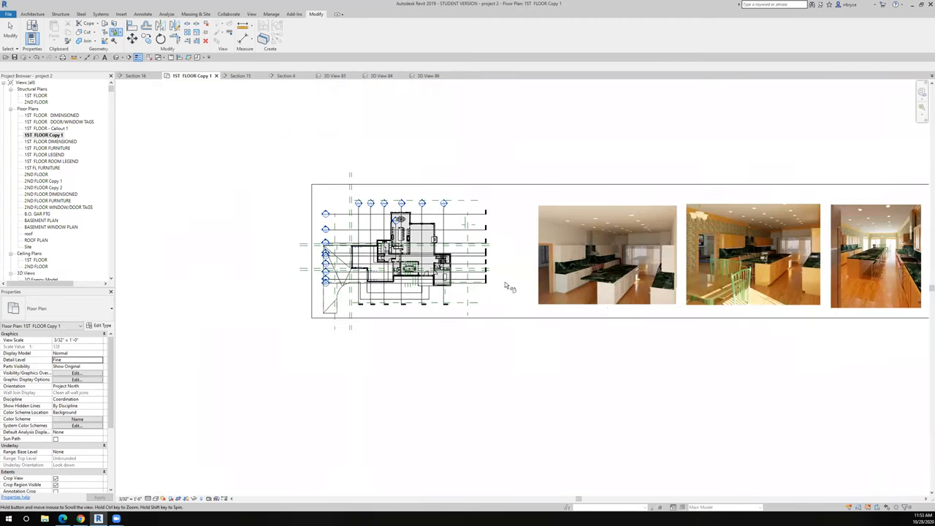
Flip through the kitchen 3D perspective views and land on the Section 15 building section.
left_click(427, 76)
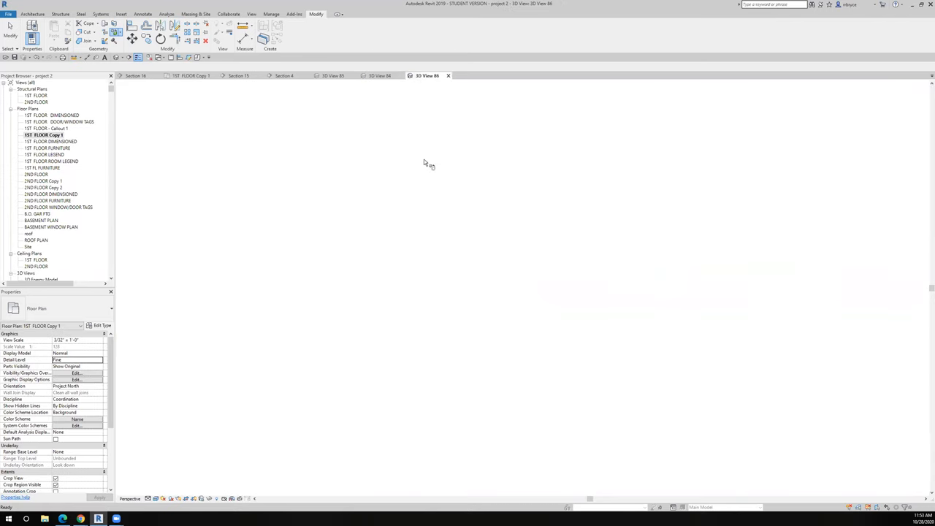
left_click(427, 76)
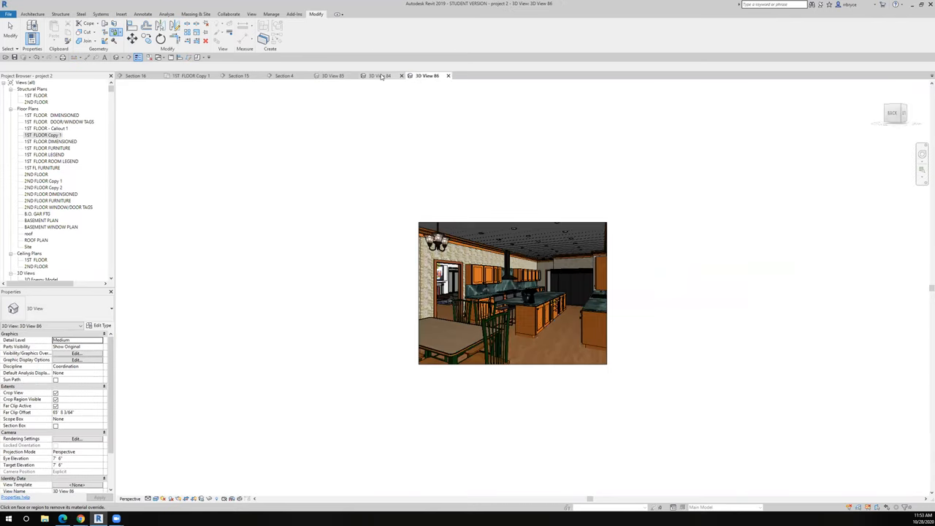
left_click(377, 76)
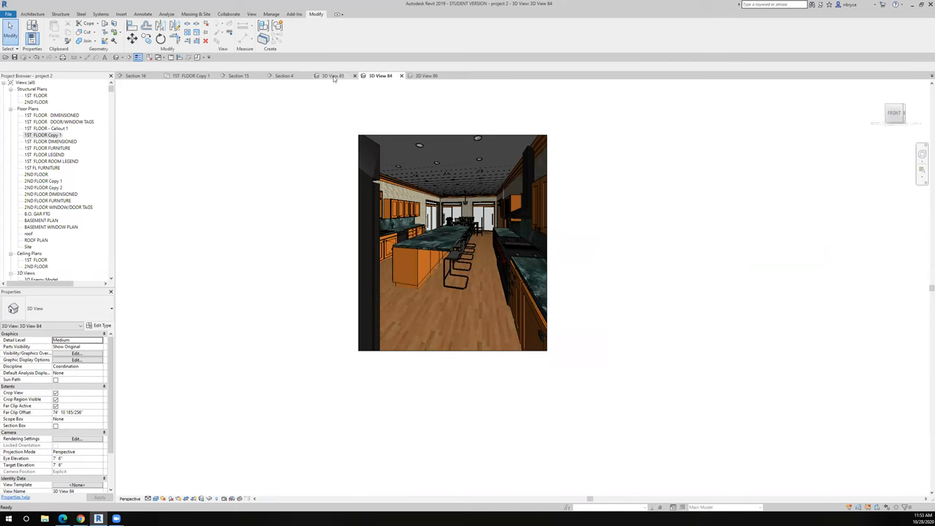
left_click(328, 76)
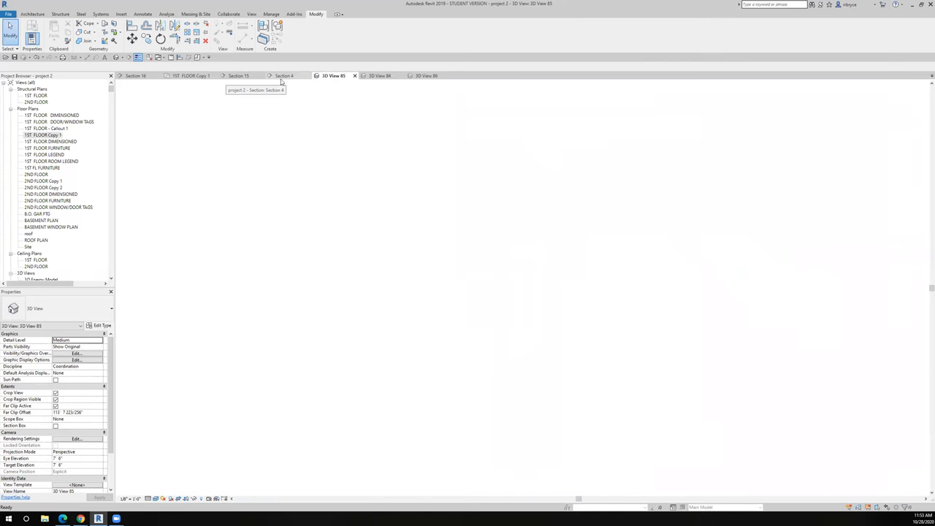
left_click(239, 76)
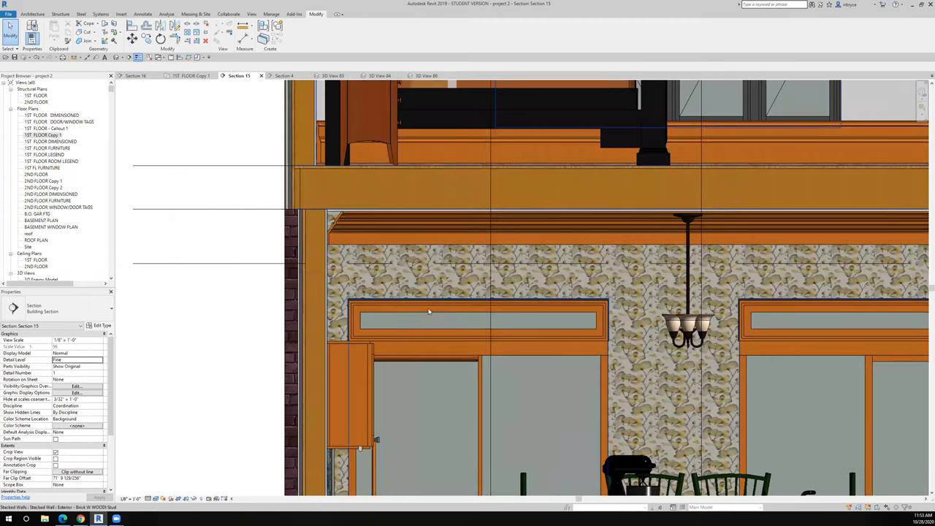
Duplicate the left transom window's type under a new name and apply it to the window.
left_click(429, 319)
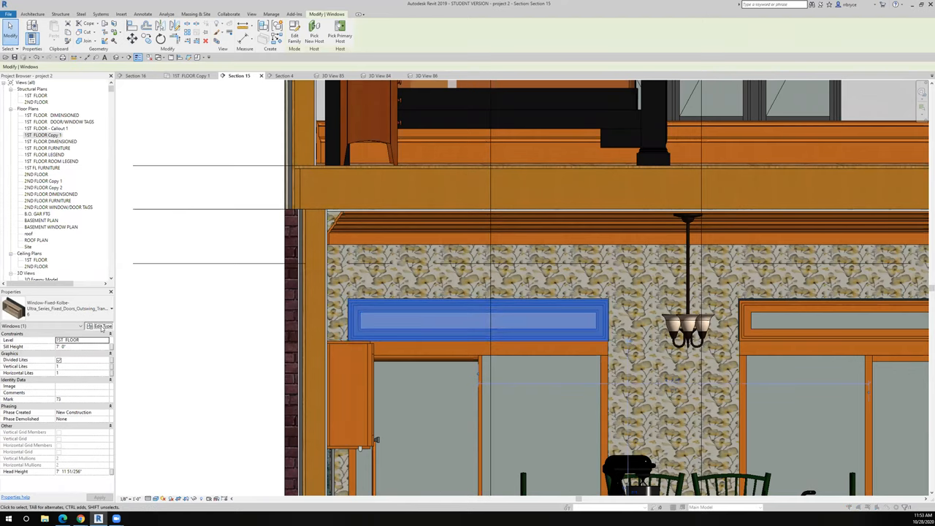
left_click(99, 326)
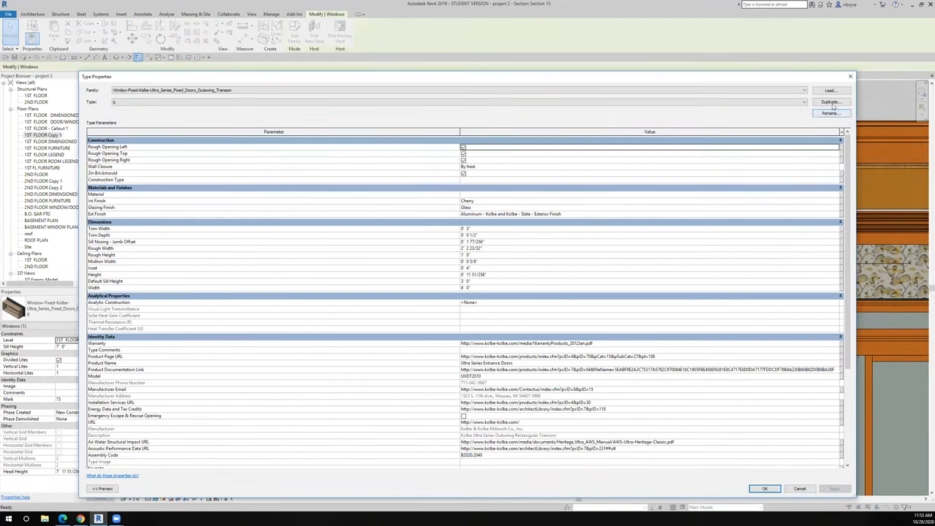
left_click(830, 112)
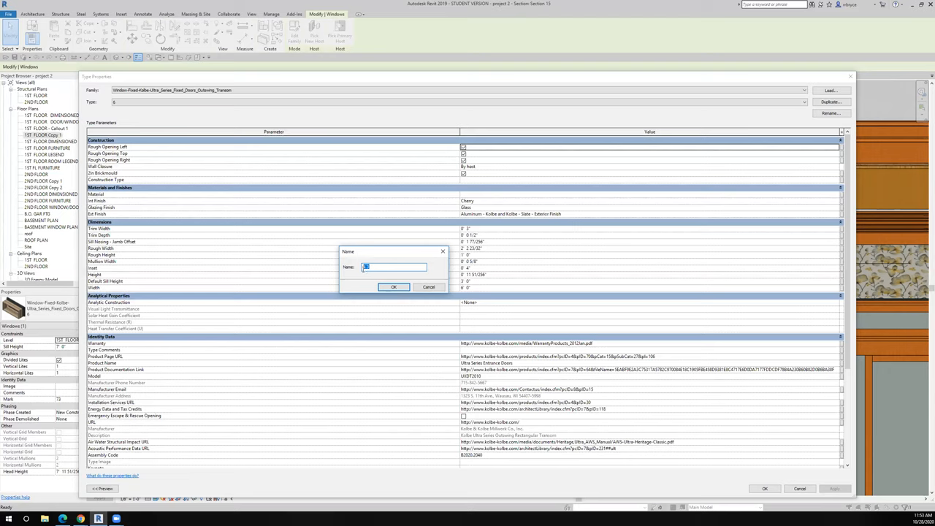
type("6 3")
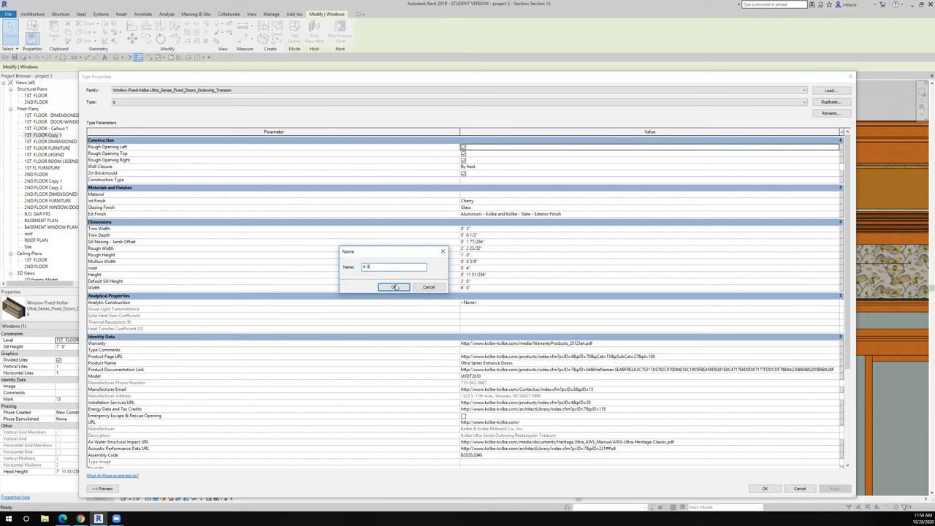
left_click(395, 286)
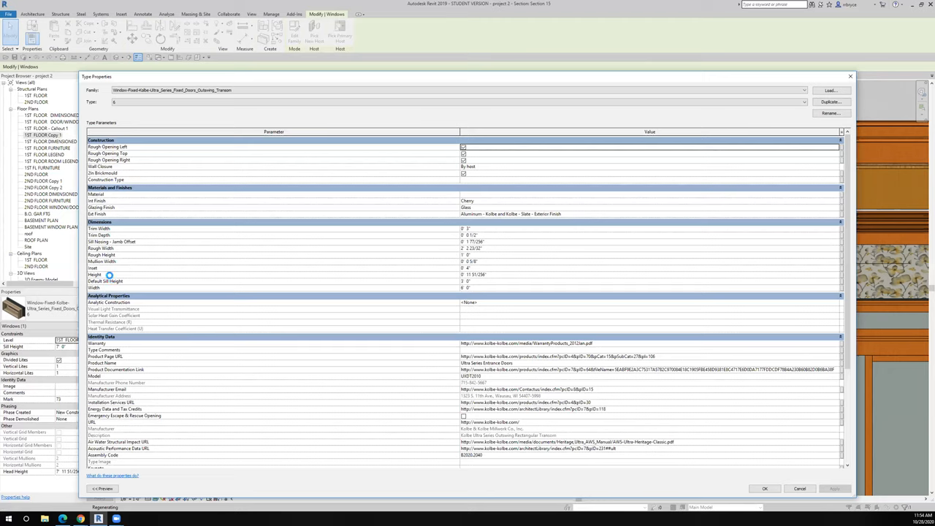
left_click(830, 103)
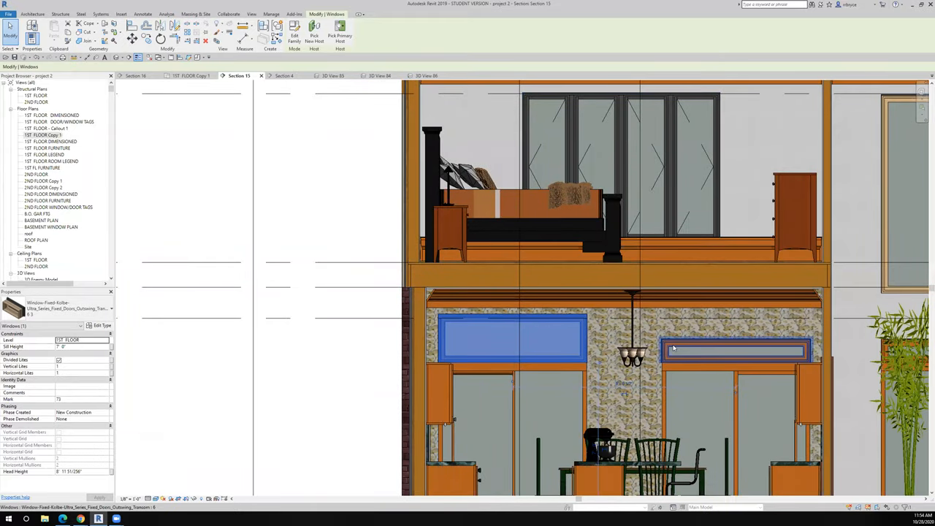
Select the right transom window and bring up its Type Properties from the section.
left_click(733, 350)
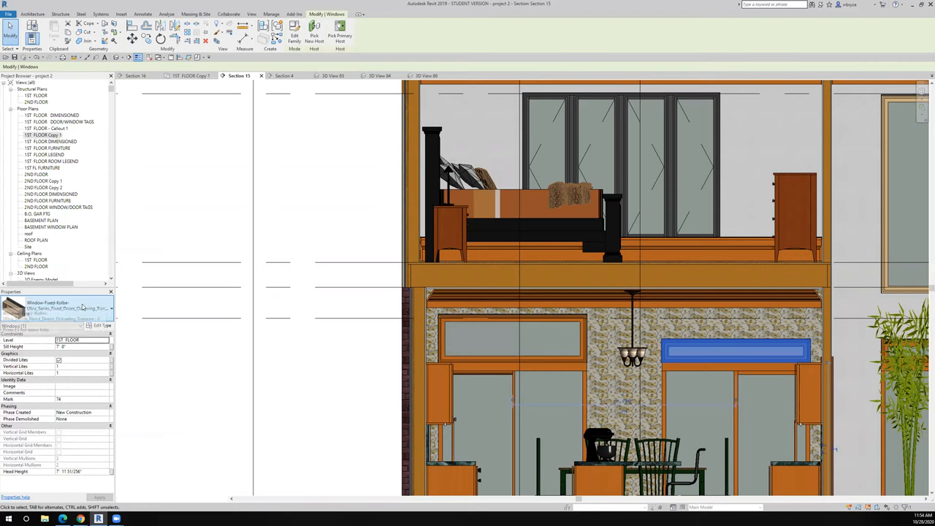
left_click(105, 326)
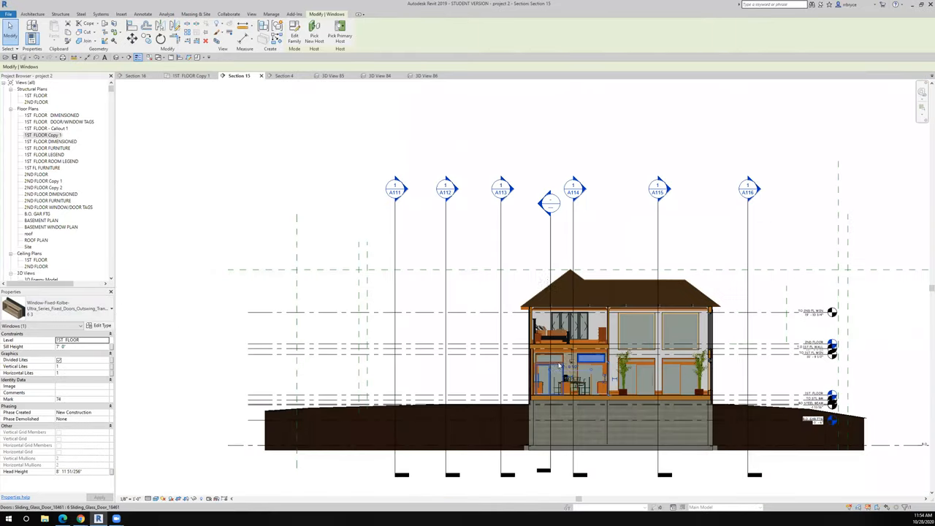
right_click(549, 202)
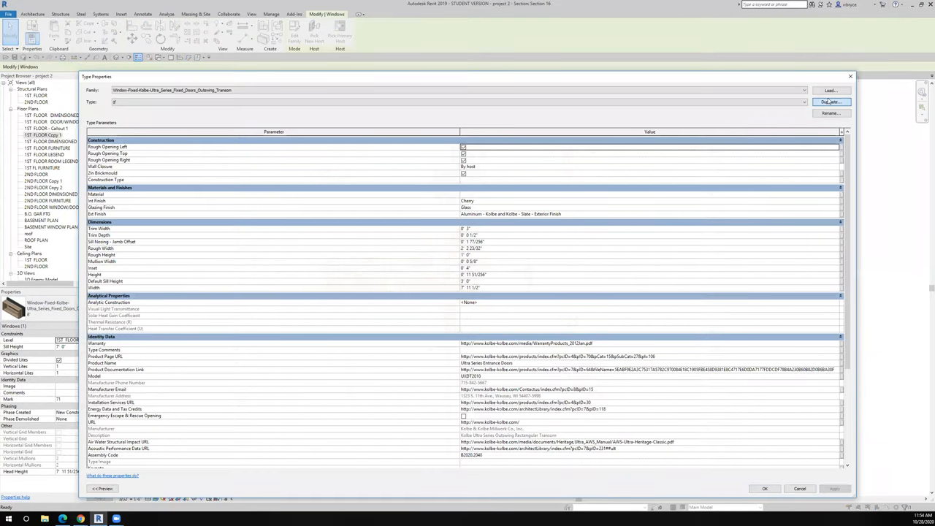
Duplicate this transom window's type, name the copy and apply it to the window.
left_click(830, 101)
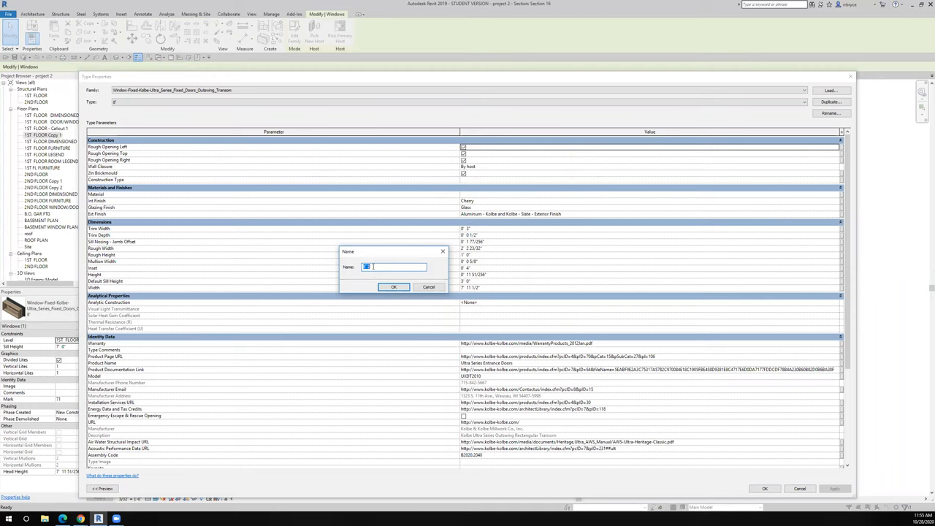
left_click(394, 286)
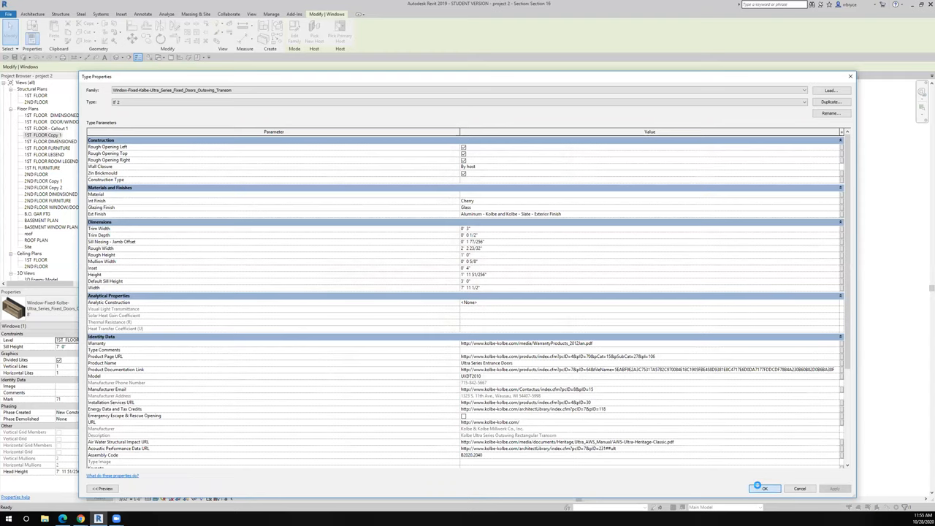
left_click(766, 489)
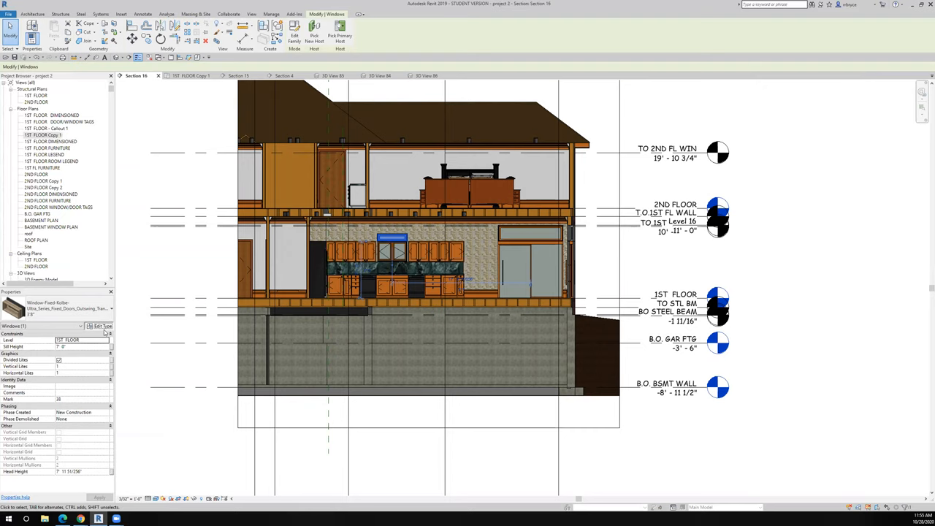
Duplicate the cabinet transom window into a third, taller named type and apply it.
left_click(99, 326)
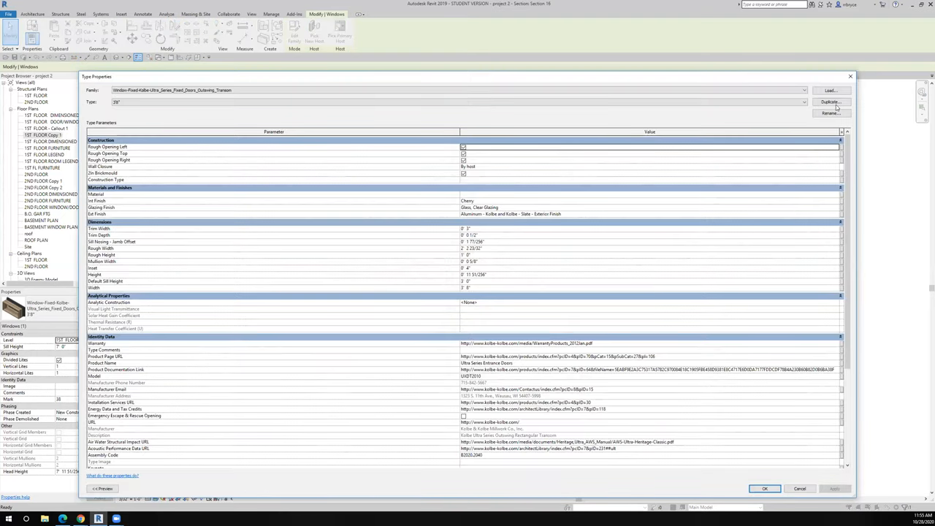
left_click(832, 101)
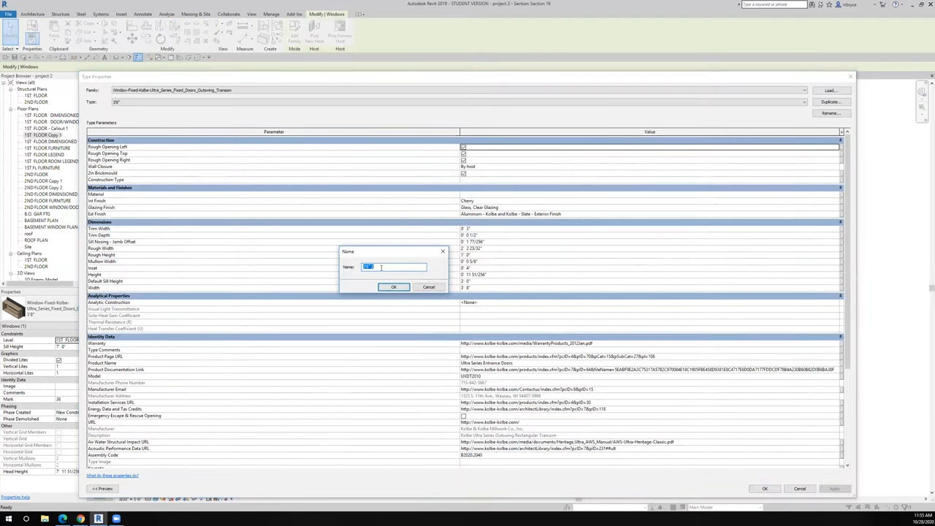
left_click(395, 286)
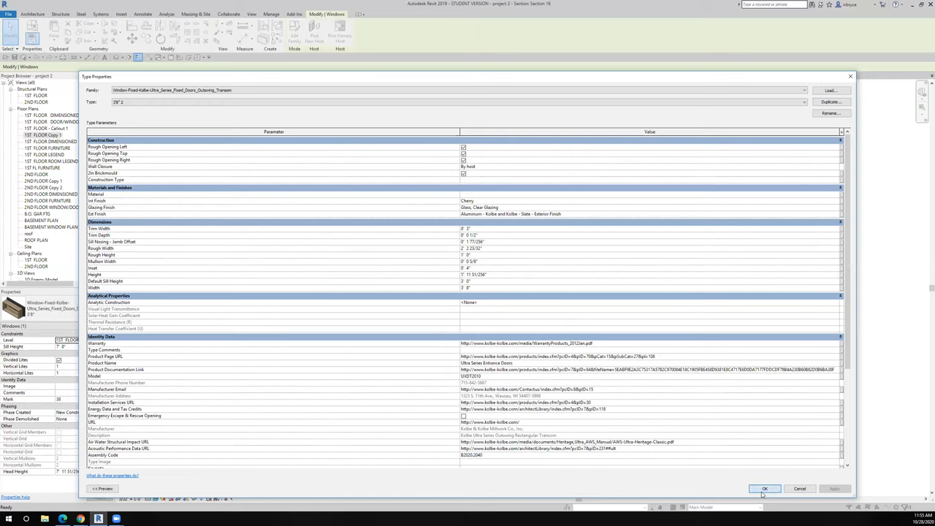
left_click(765, 488)
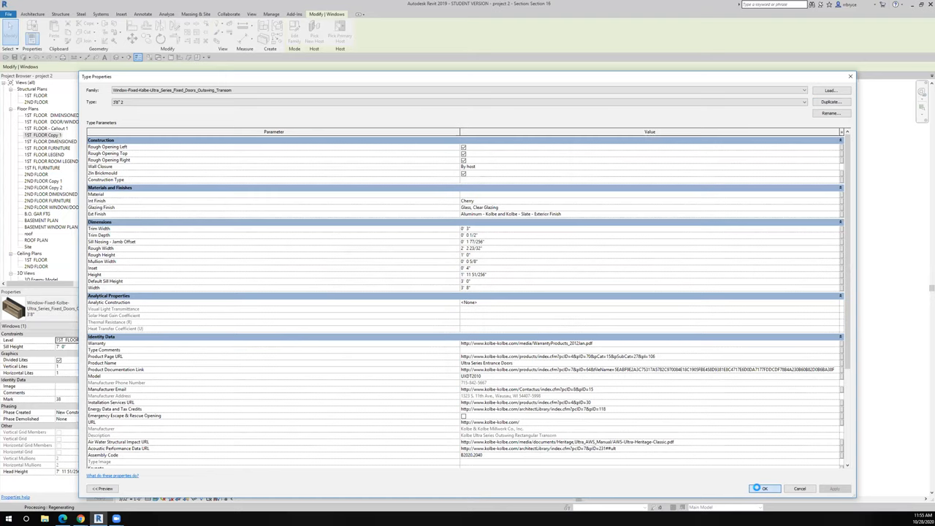
left_click(766, 489)
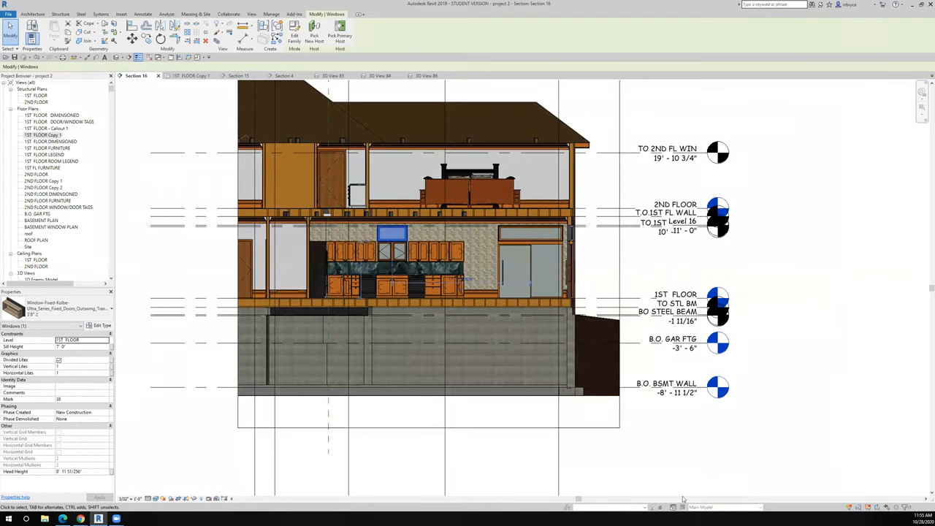